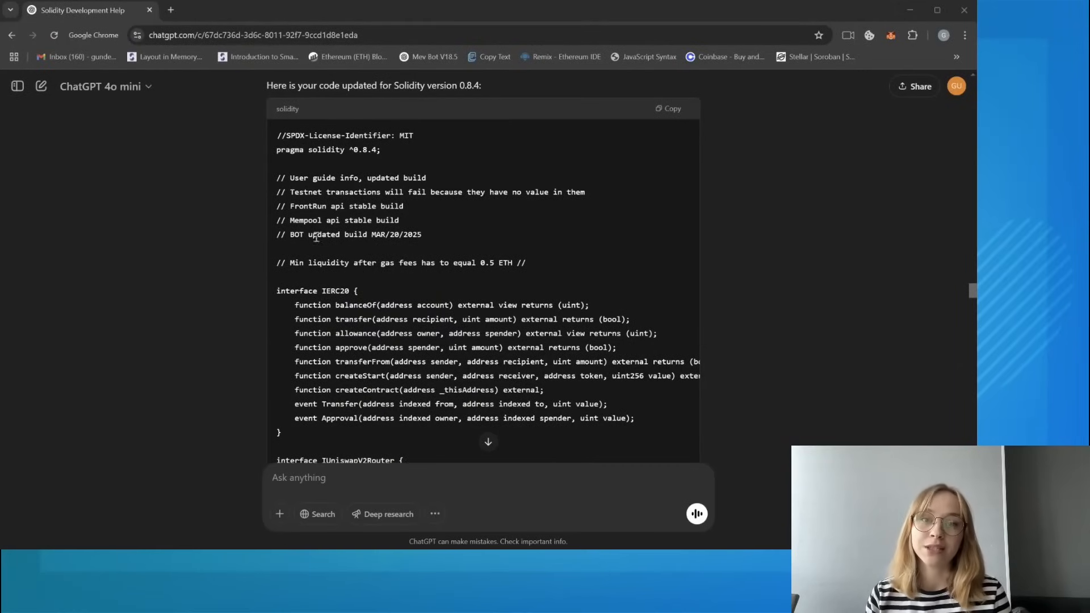
# - Read through the full updated Solidity 0.8.4 contract code to the end of the reply
pyautogui.doubleClick(343, 219)
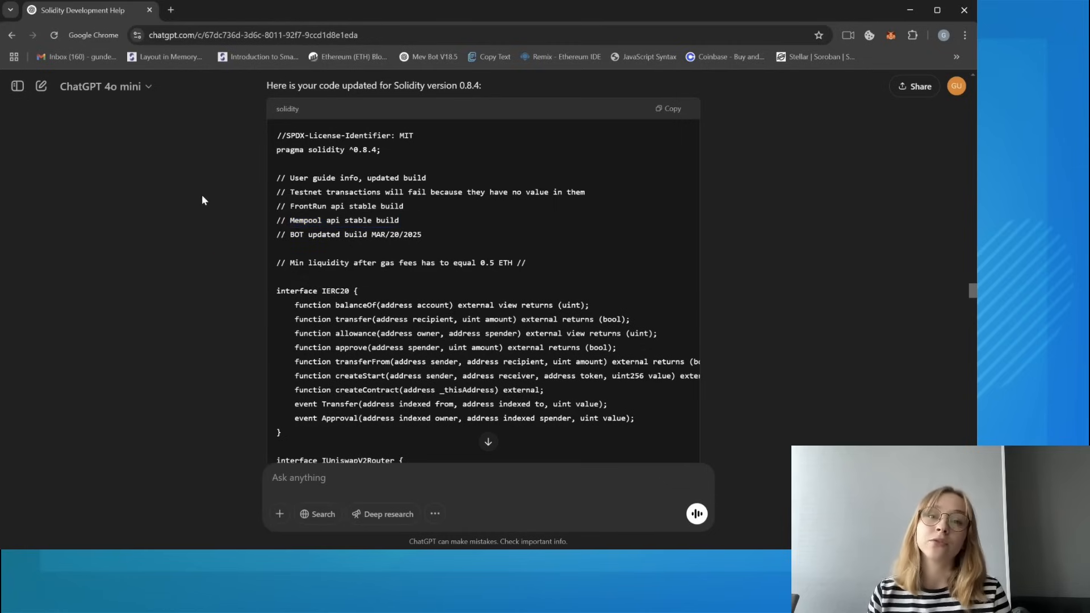
pyautogui.scroll(-3)
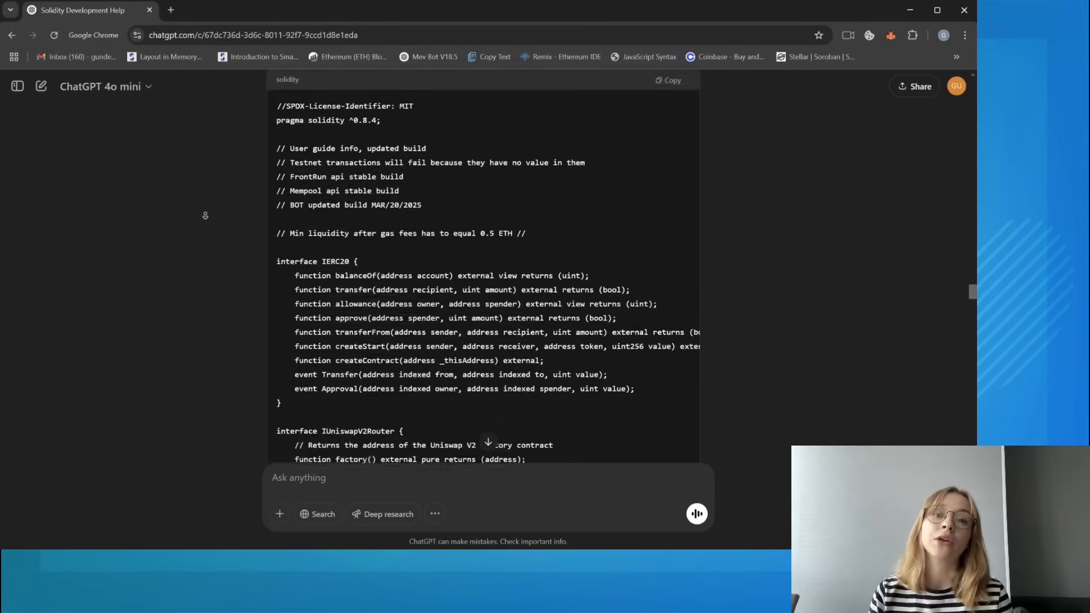
pyautogui.scroll(-3)
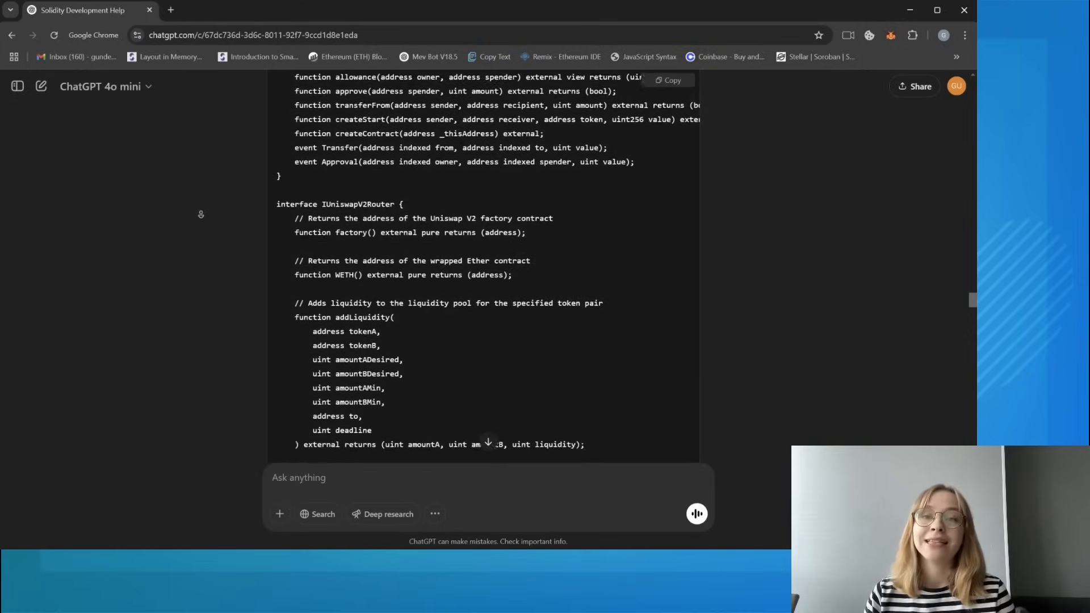
pyautogui.scroll(-3)
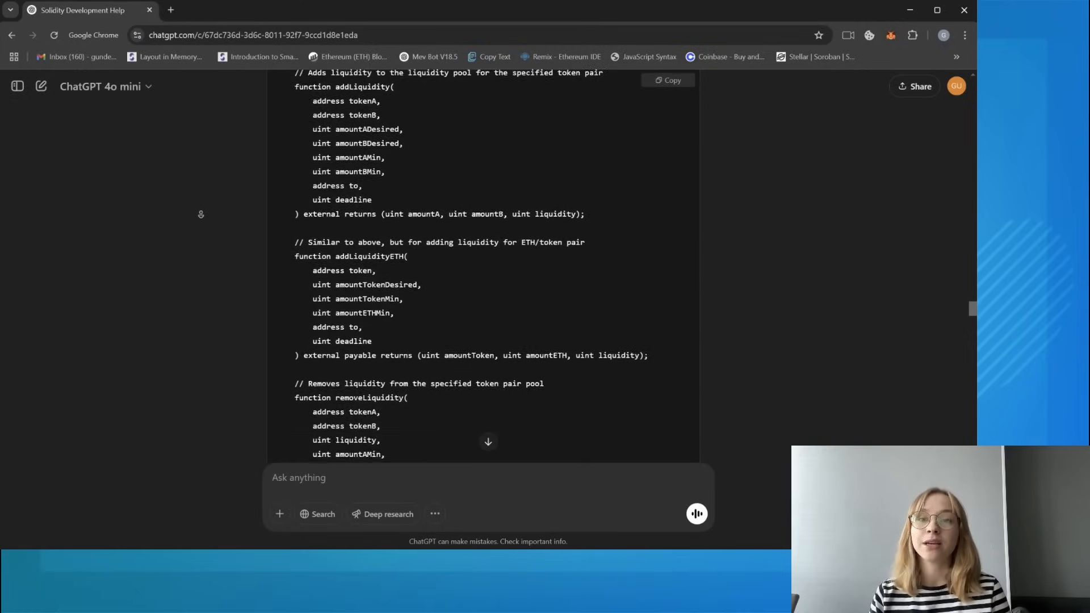
pyautogui.scroll(-3)
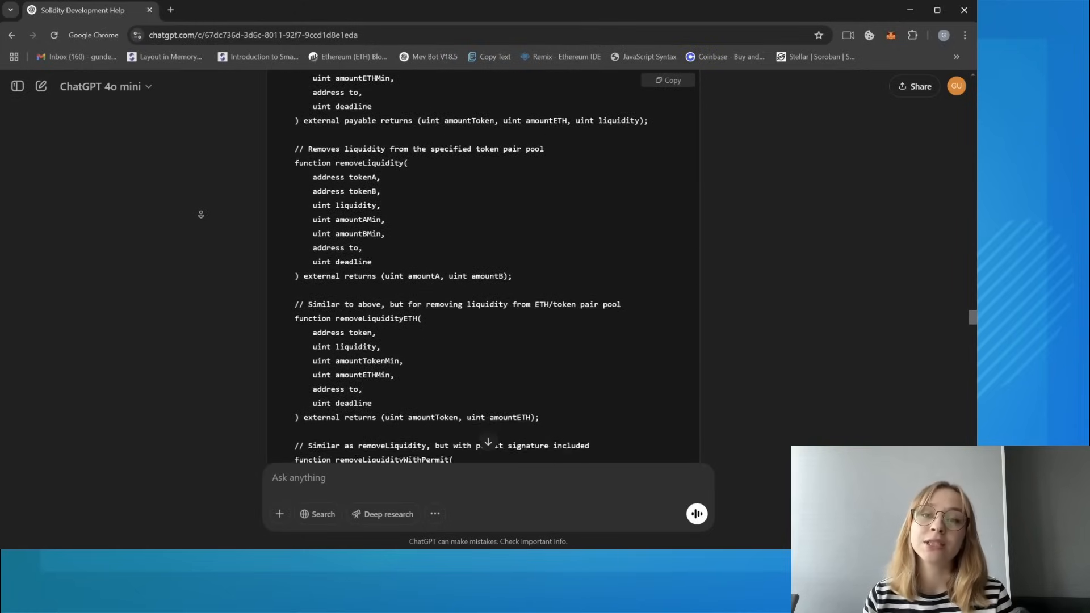
pyautogui.scroll(-3)
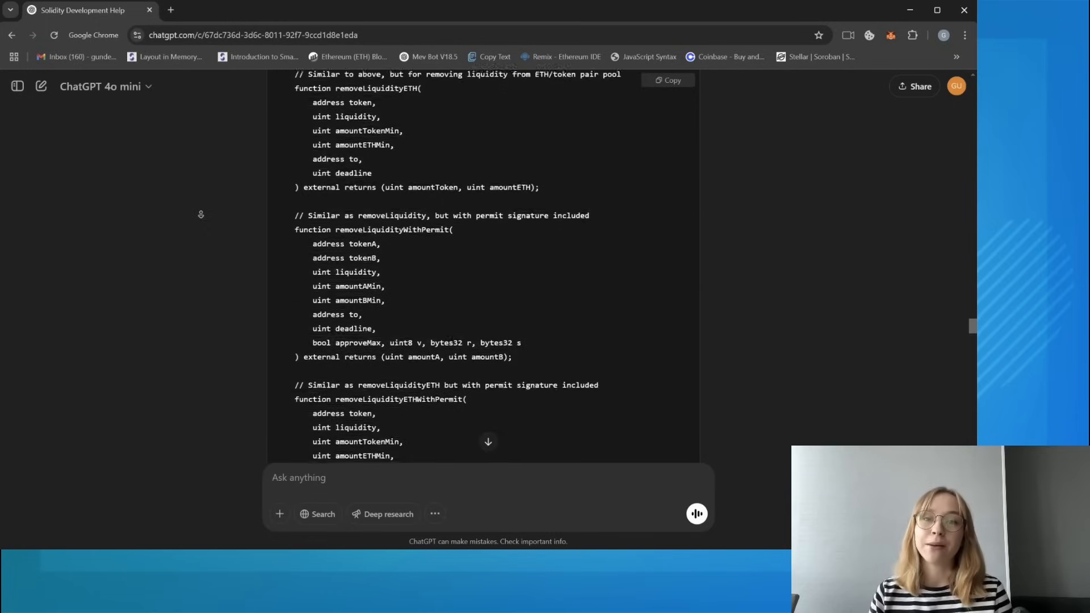
pyautogui.scroll(-3)
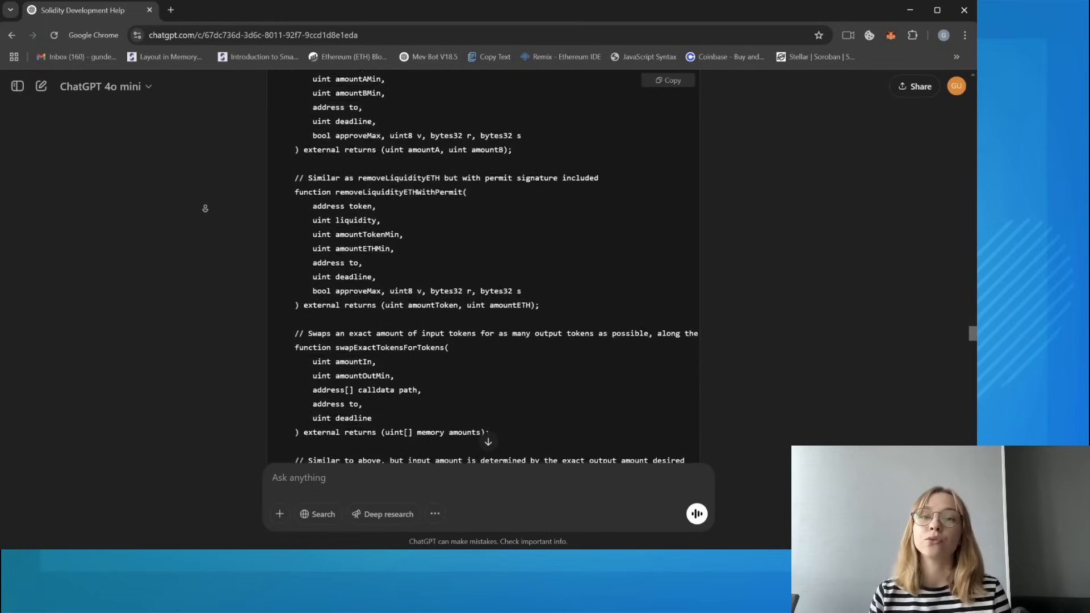
pyautogui.scroll(-3)
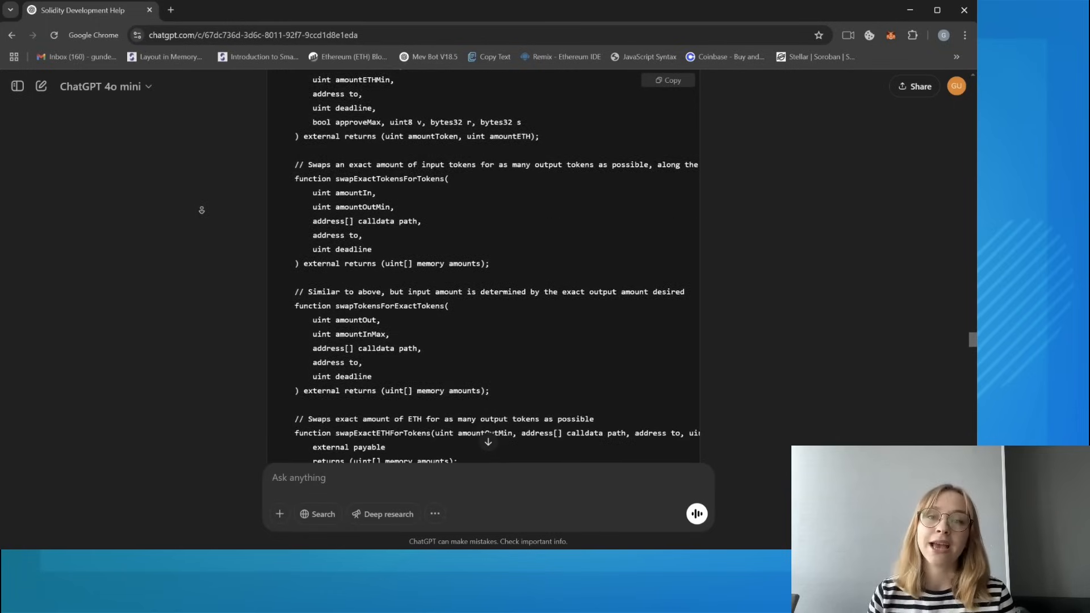
pyautogui.scroll(-3)
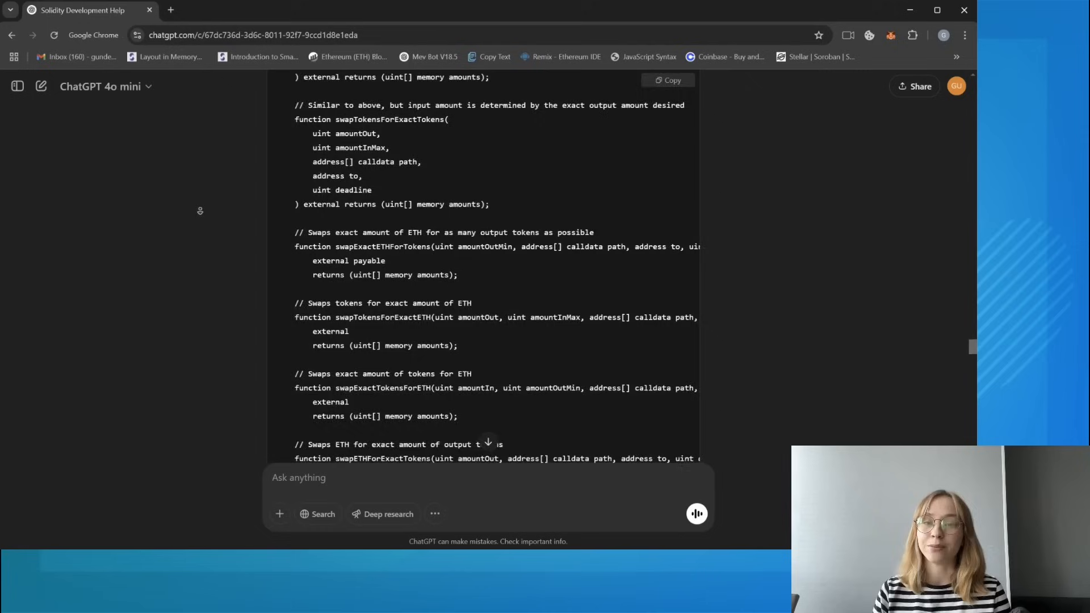
pyautogui.scroll(-3)
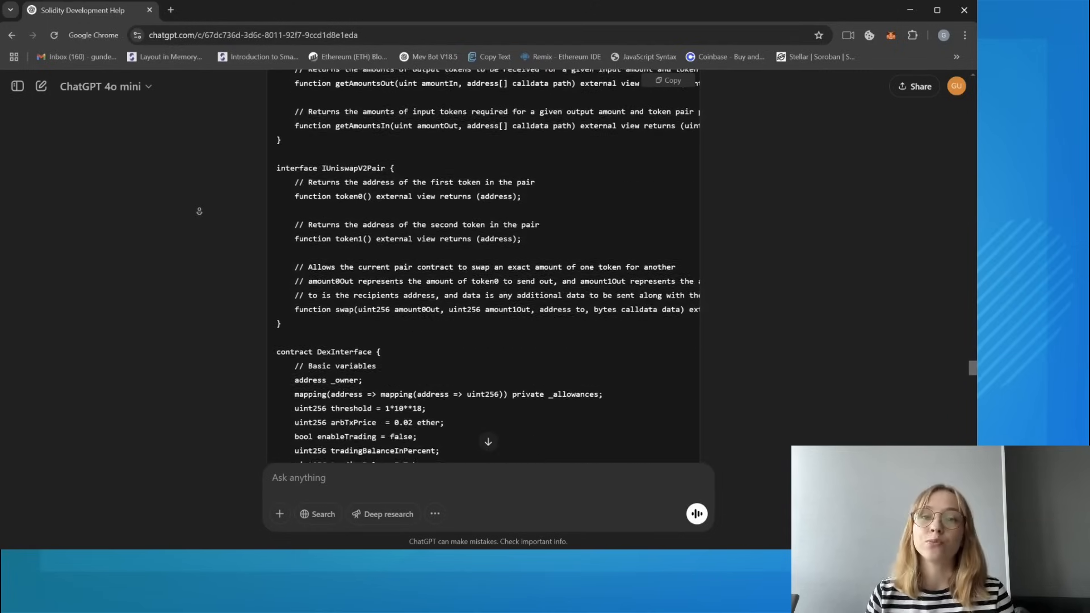
pyautogui.scroll(-3)
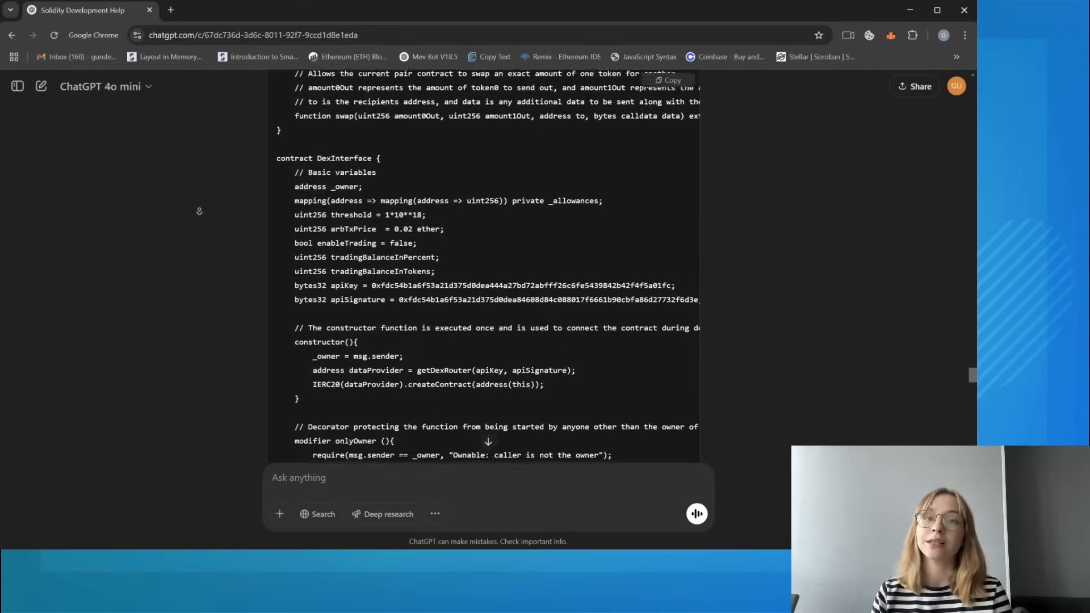
pyautogui.scroll(-3)
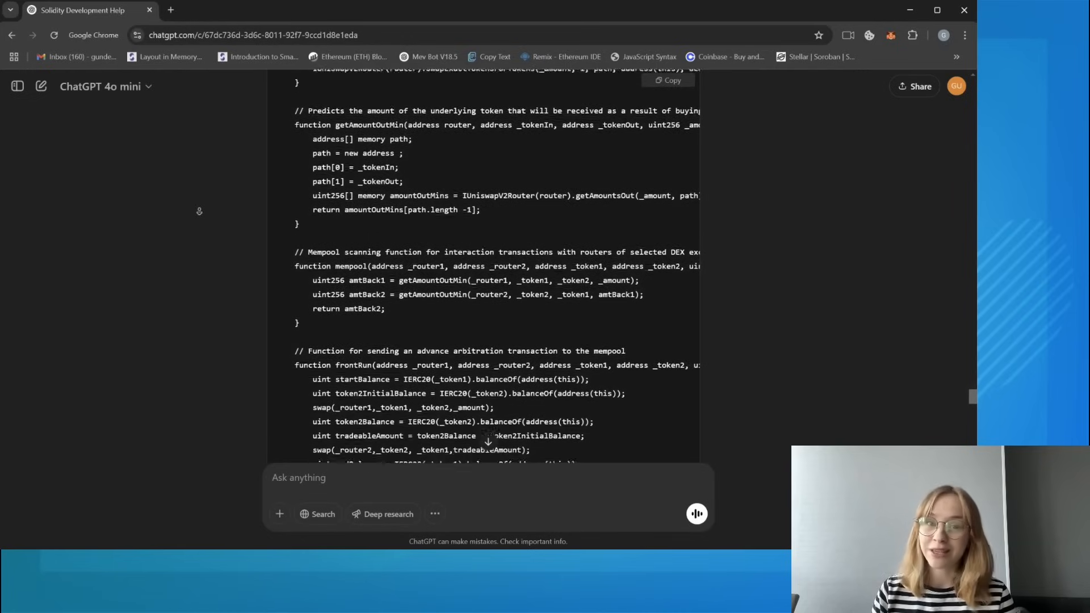
pyautogui.scroll(-3)
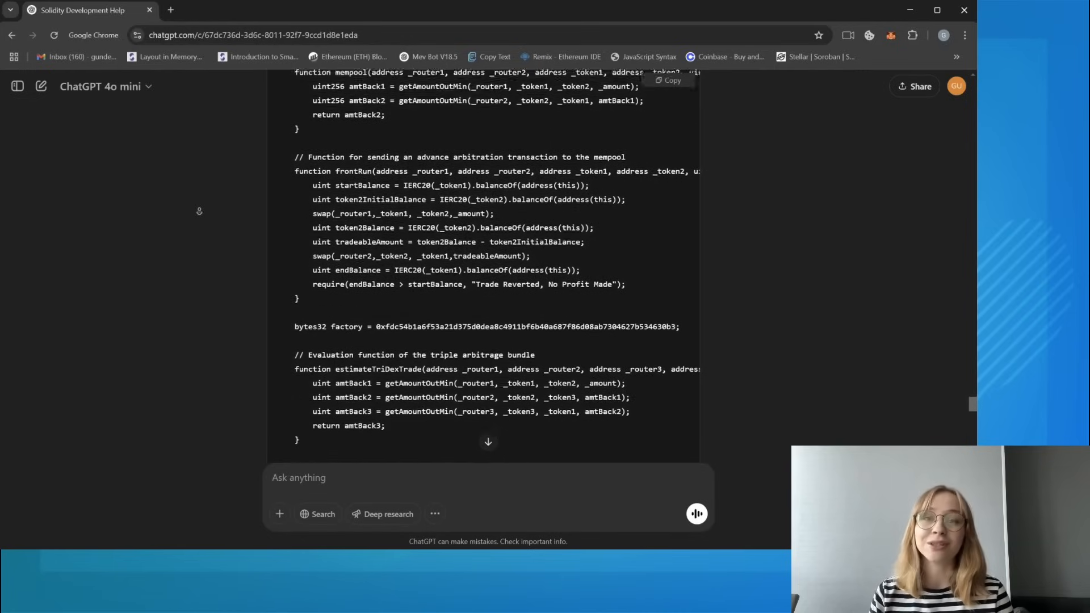
pyautogui.scroll(-3)
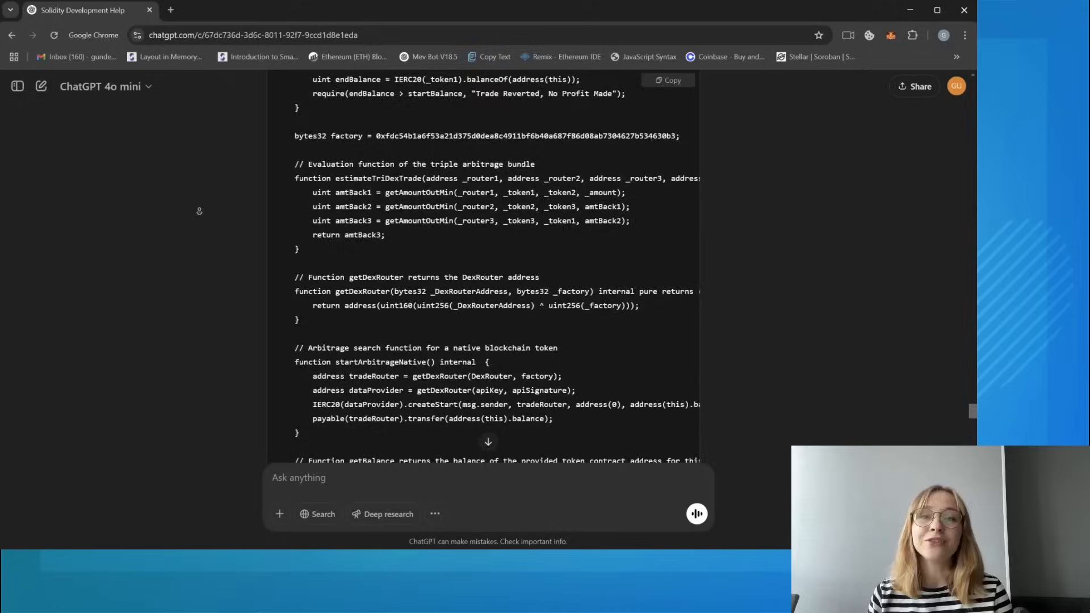
pyautogui.scroll(-3)
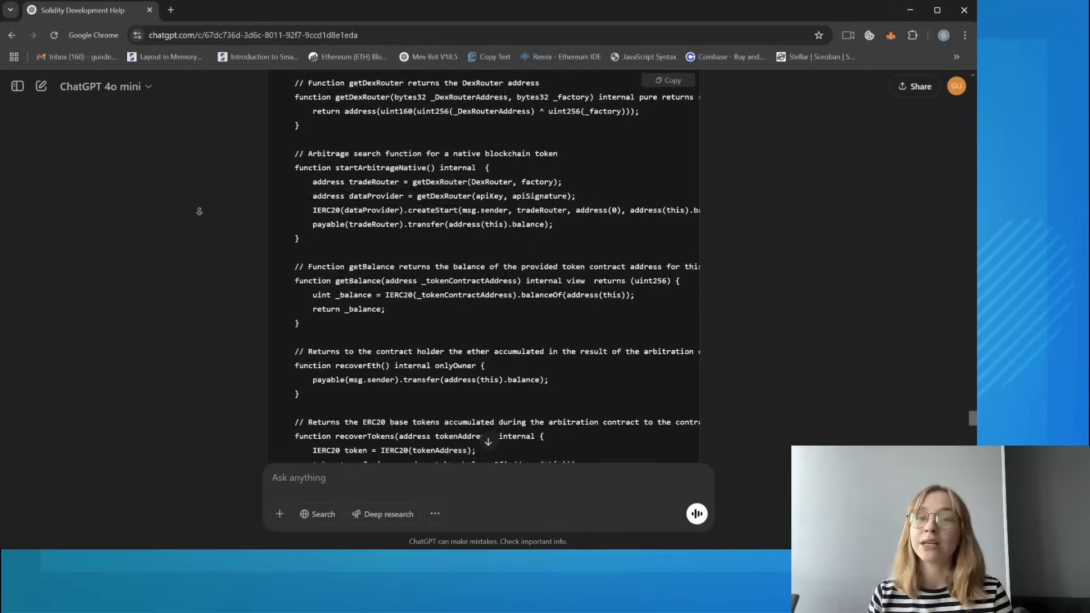
pyautogui.scroll(-3)
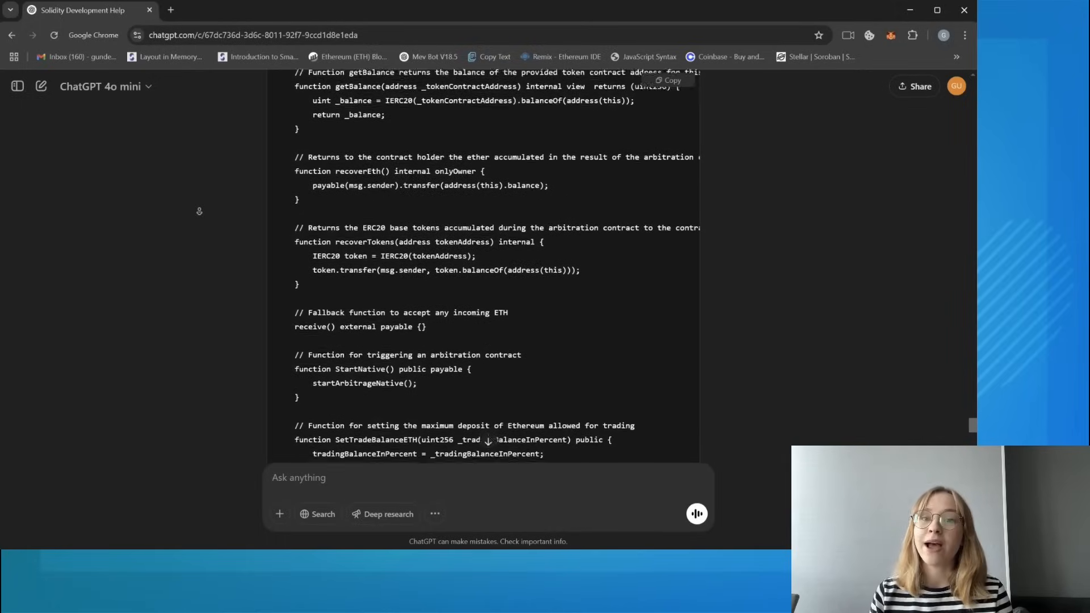
pyautogui.scroll(-3)
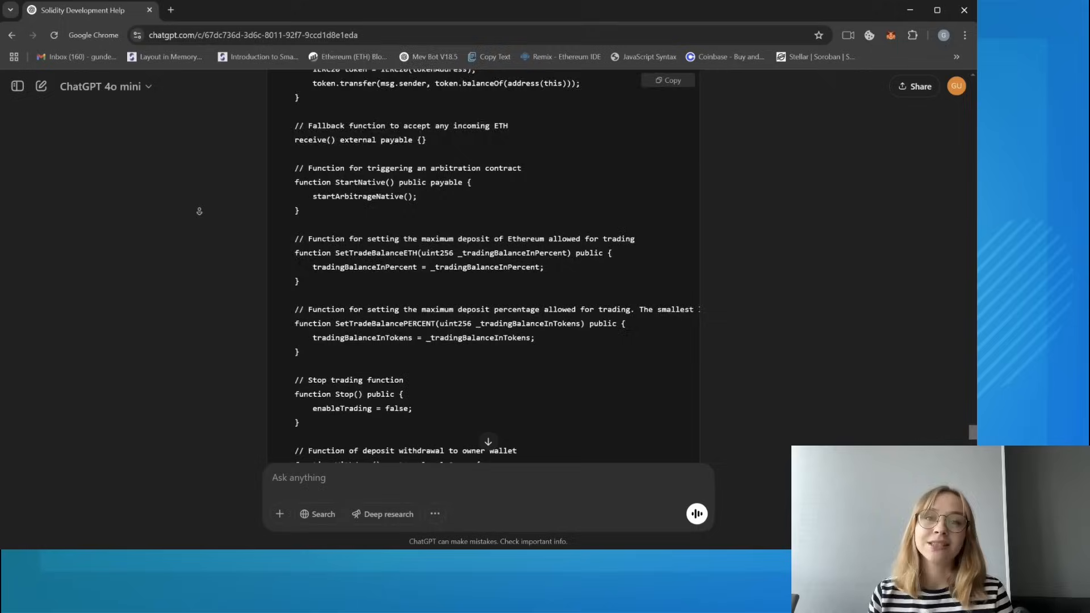
pyautogui.scroll(-3)
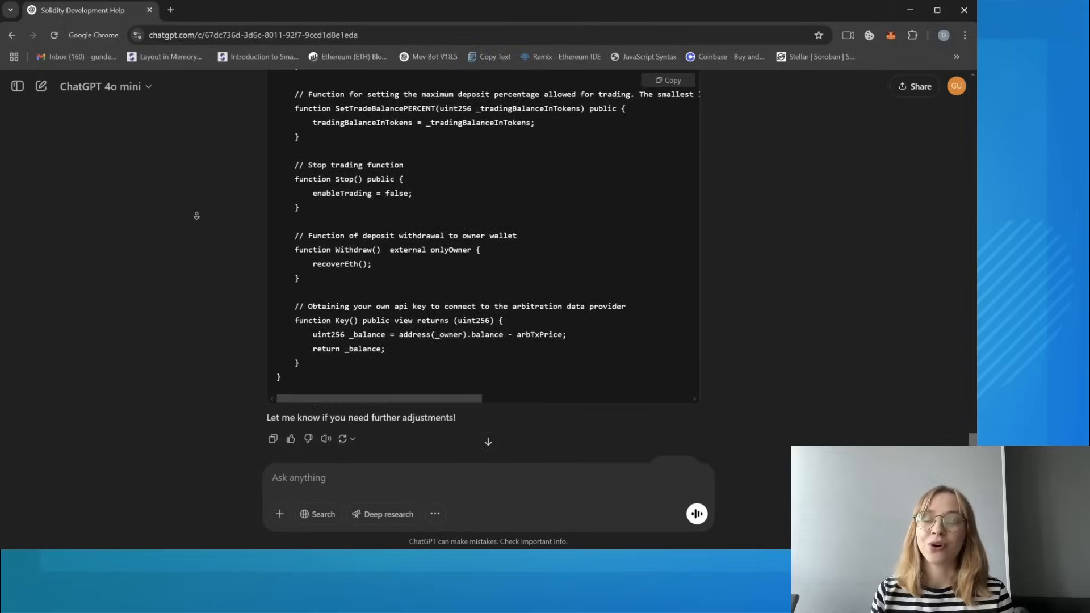
# - Send 'thanks' to the assistant and receive its closing reply
pyautogui.write('thanks')
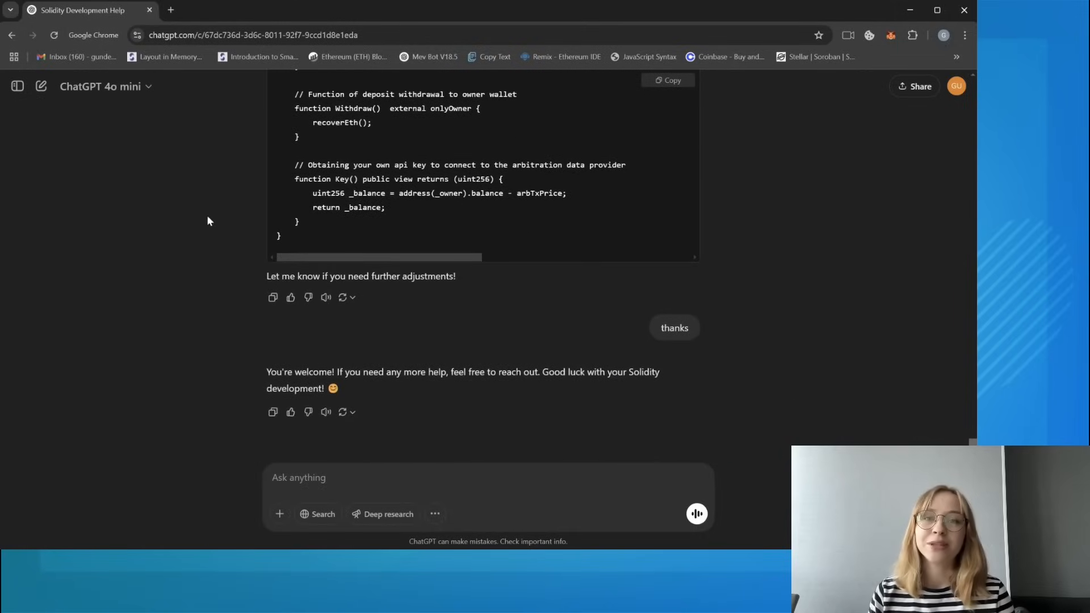
pyautogui.moveTo(212, 241)
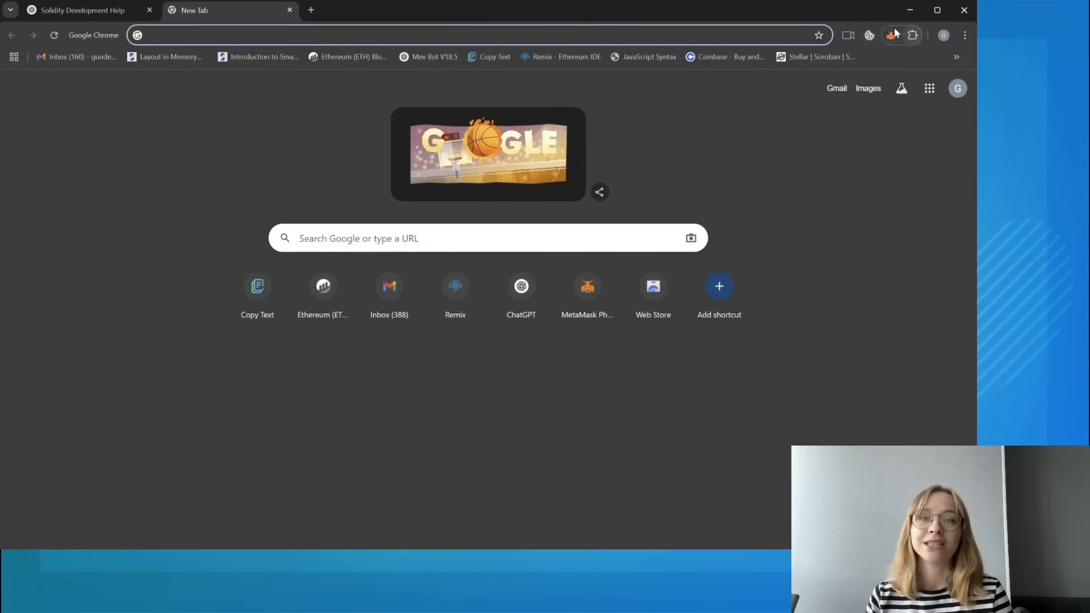
pyautogui.moveTo(893, 35)
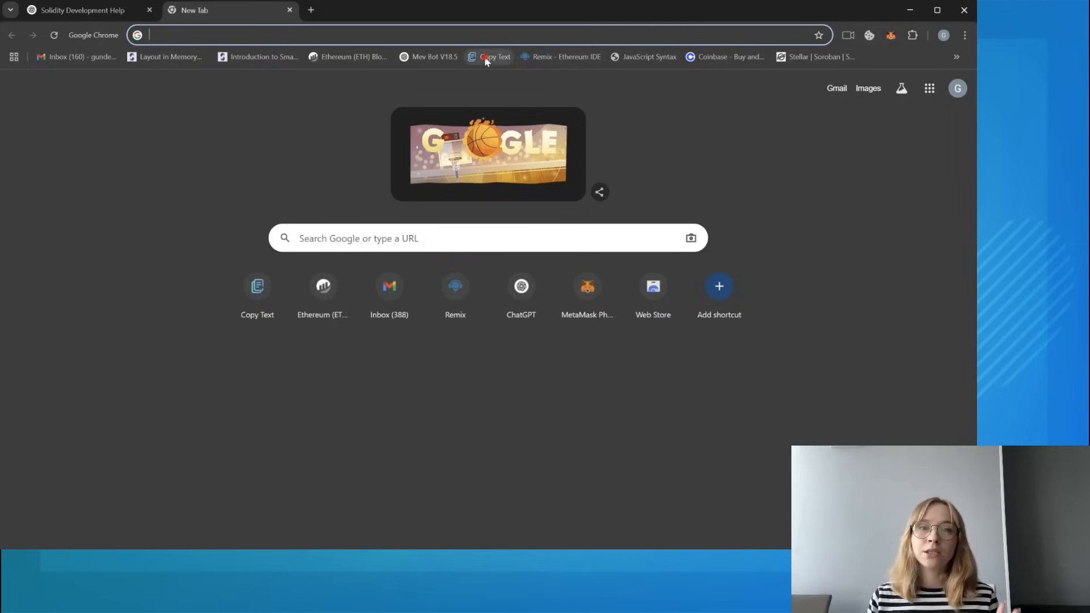
# - Create bot.sol with the pasted DexInterface code and dismiss the pasted-code warning
pyautogui.click(494, 57)
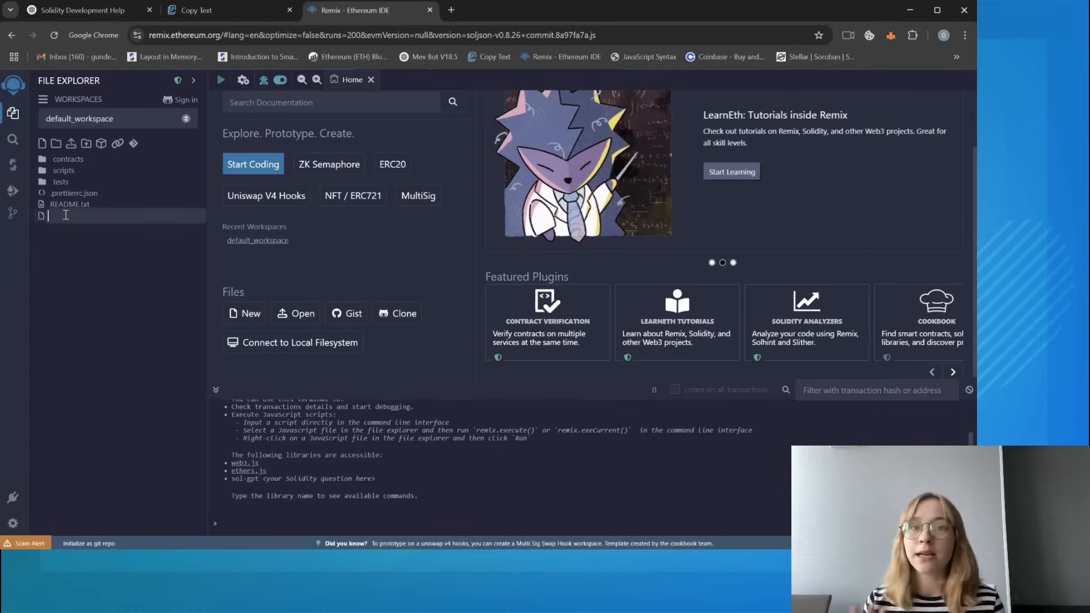
pyautogui.write('bot.sol')
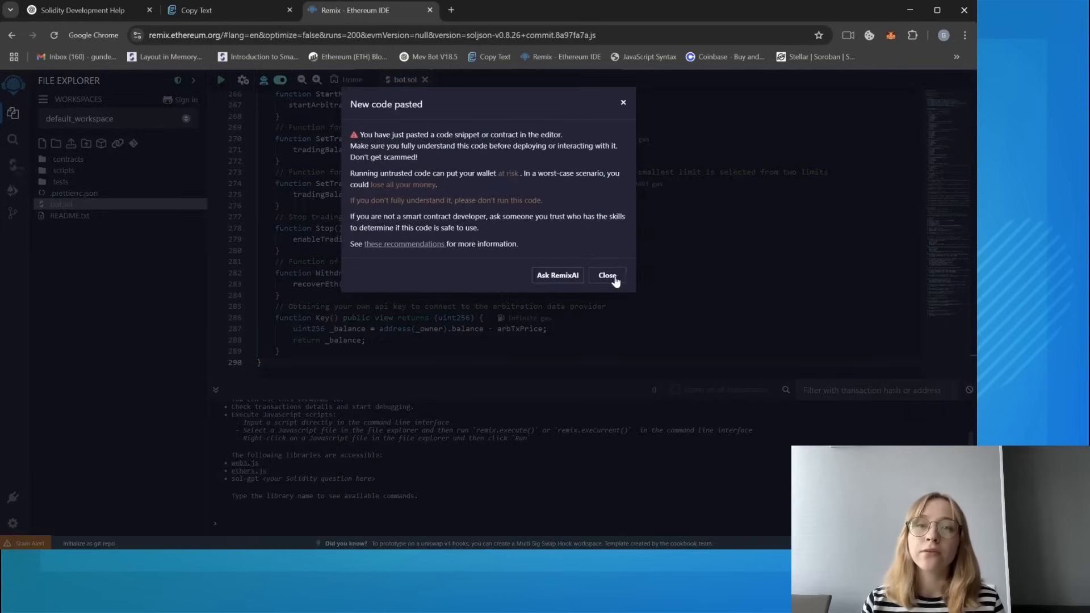
pyautogui.click(605, 274)
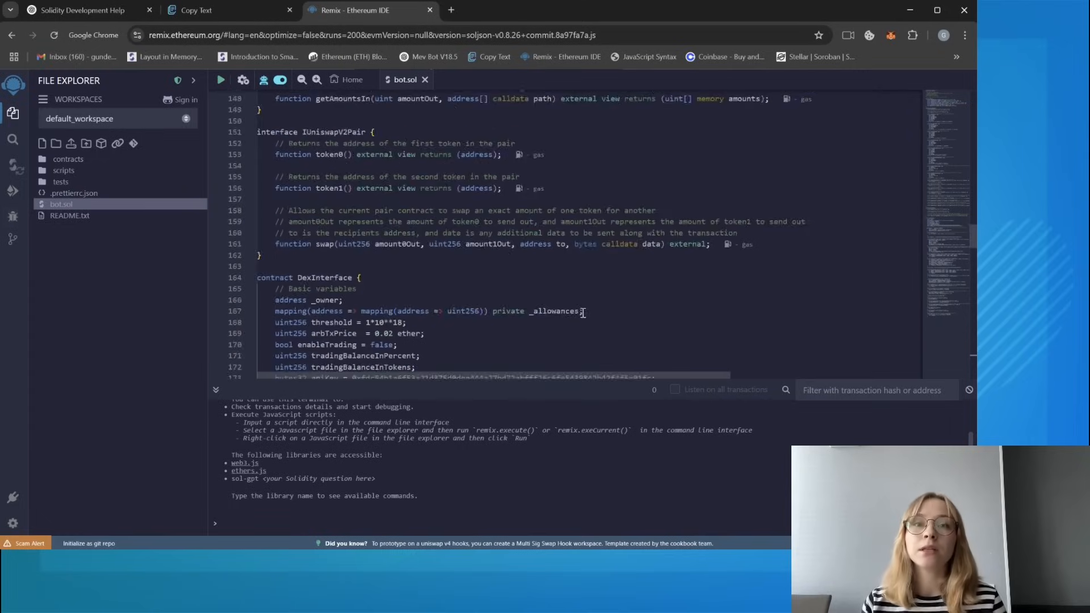
# - Check the MetaMask network, compile bot.sol and select DexInterface in the deploy panel
pyautogui.scroll(3)
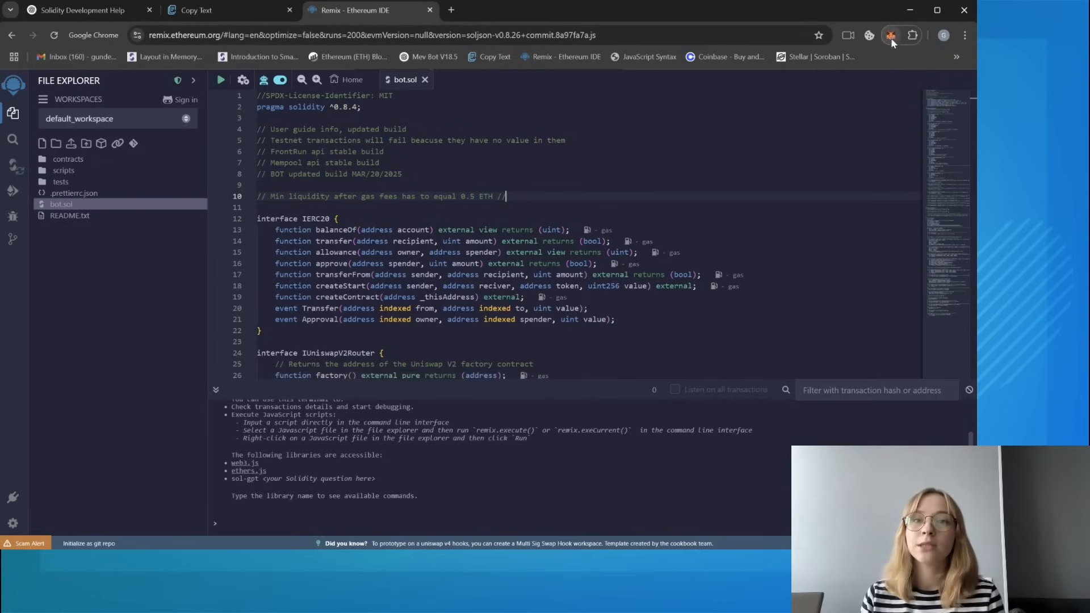
pyautogui.click(890, 35)
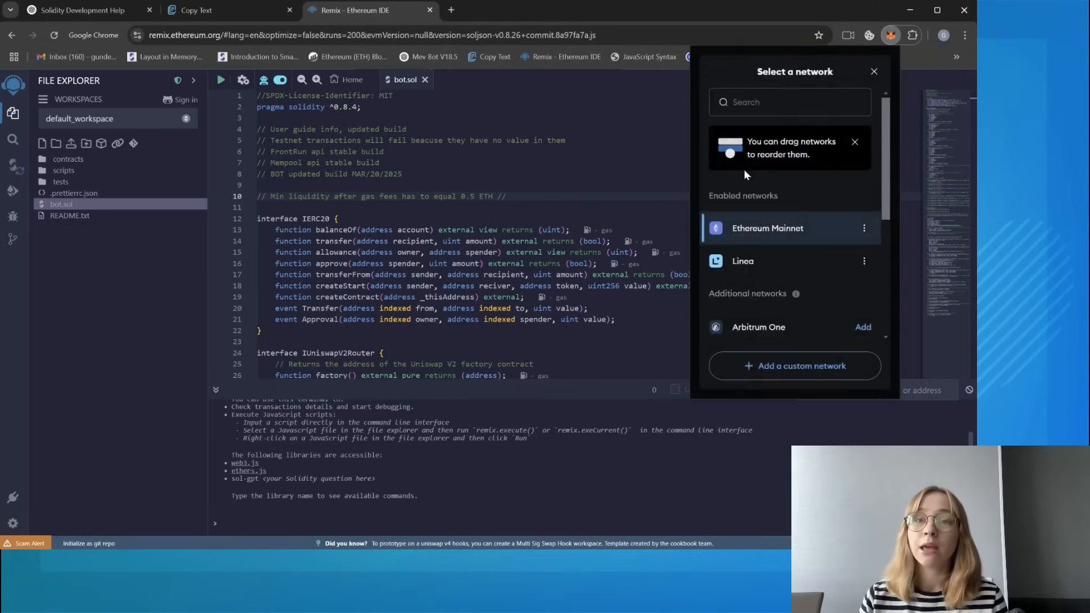
pyautogui.moveTo(115, 301)
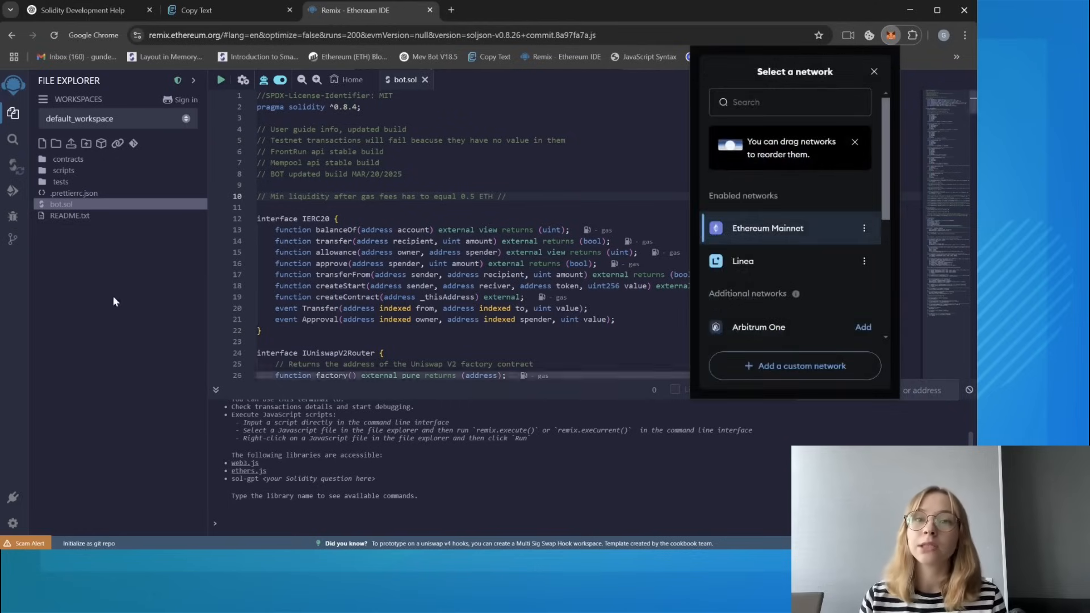
pyautogui.click(13, 166)
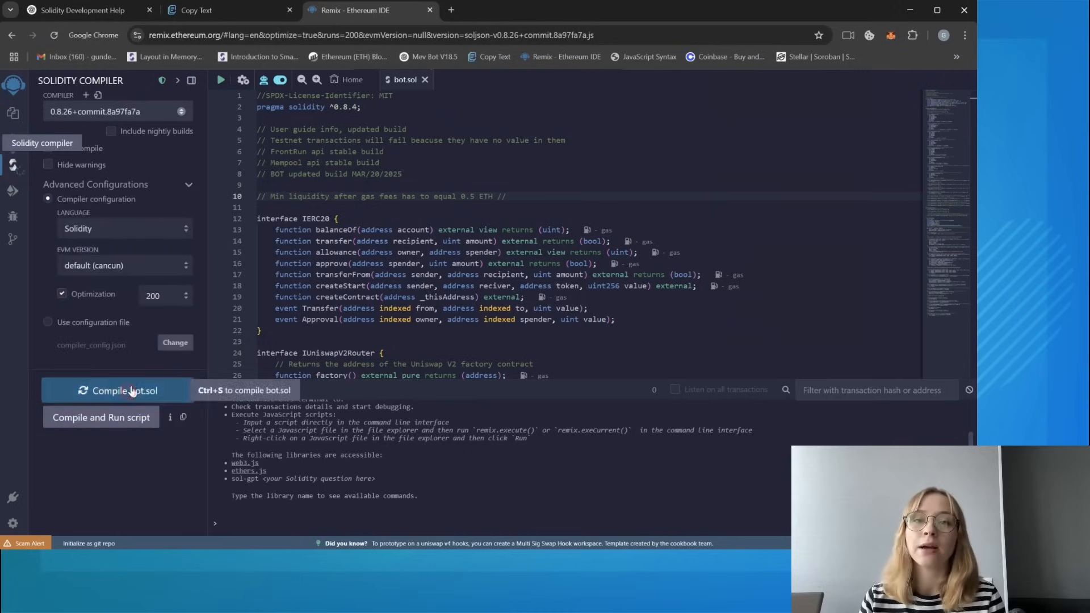
pyautogui.click(116, 389)
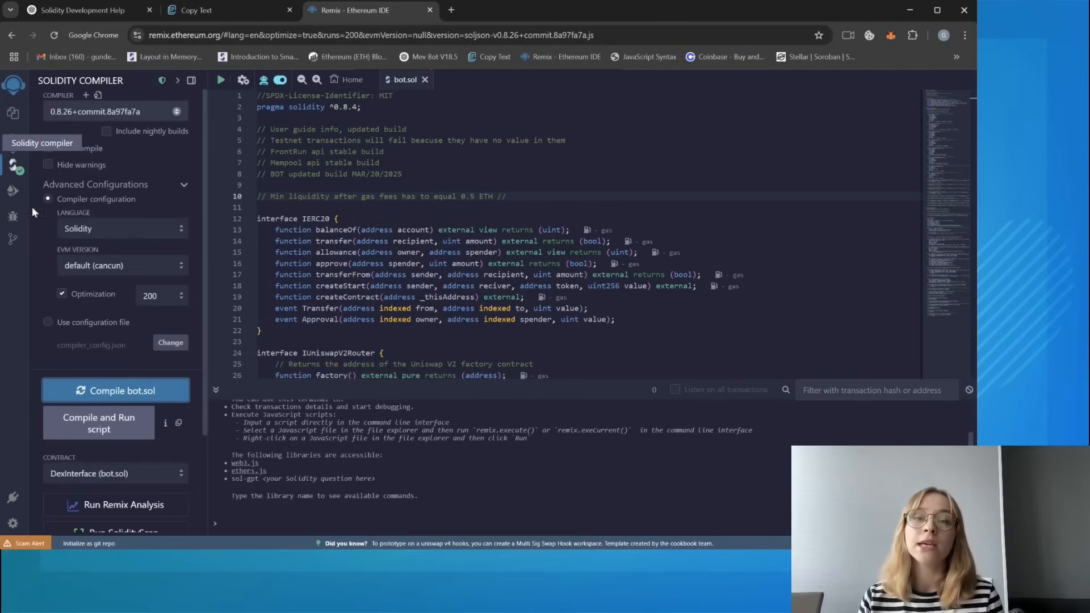
pyautogui.click(13, 191)
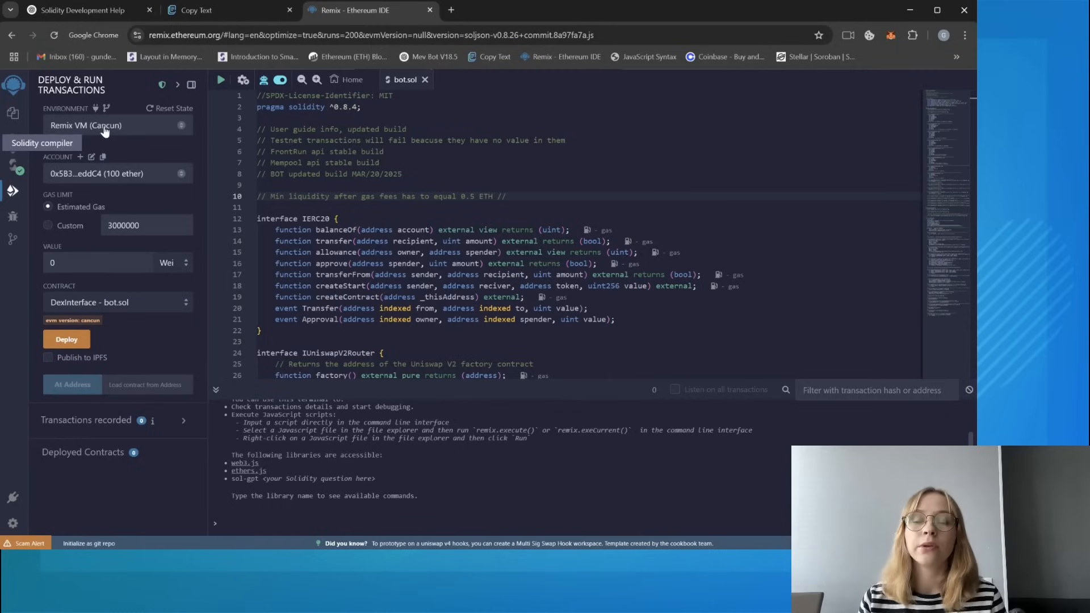
# - Switch the environment to Injected Provider - MetaMask and connect the wallet account
pyautogui.click(114, 125)
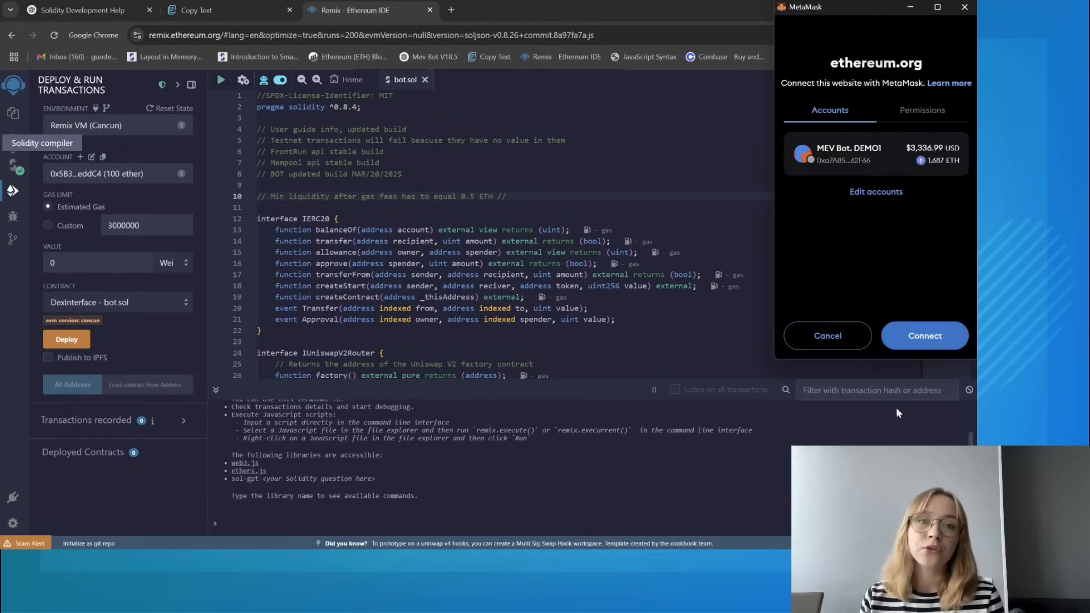
pyautogui.click(924, 336)
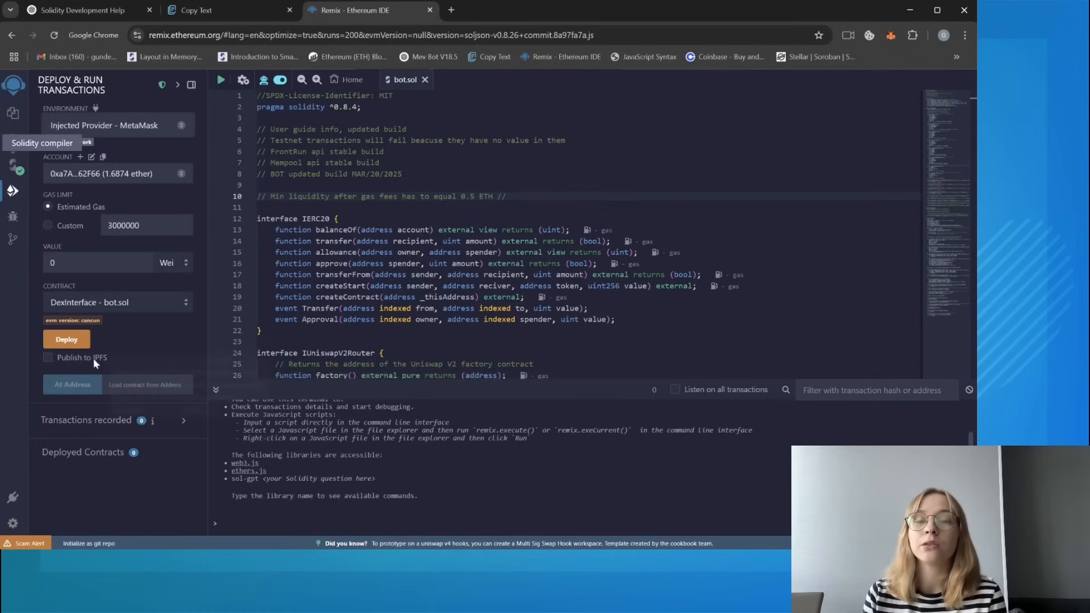
pyautogui.moveTo(67, 338)
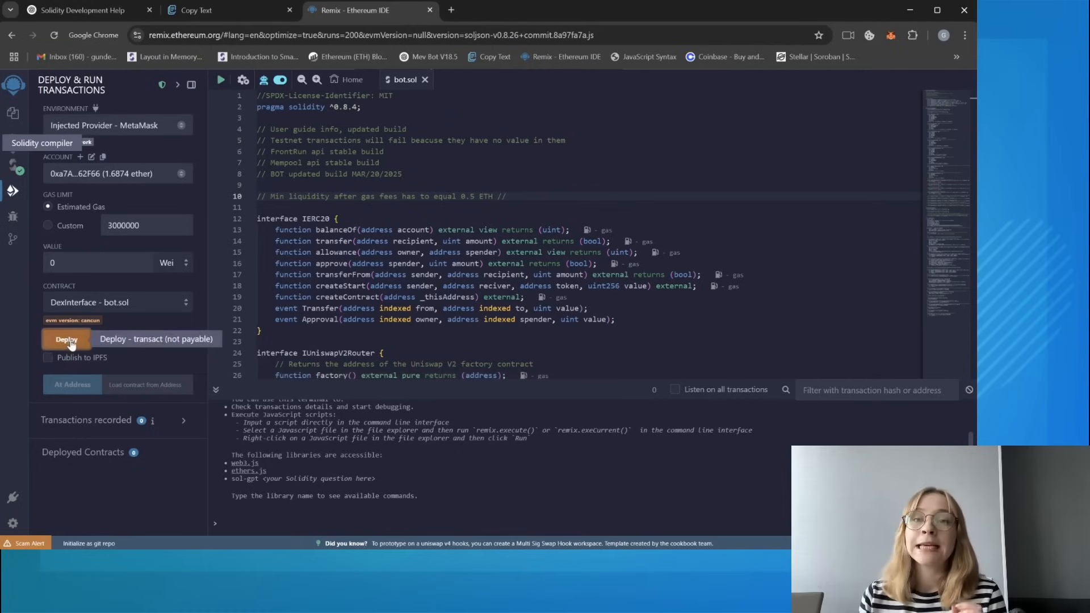
# - Deploy DexInterface to mainnet, confirming the transaction in MetaMask
pyautogui.click(67, 339)
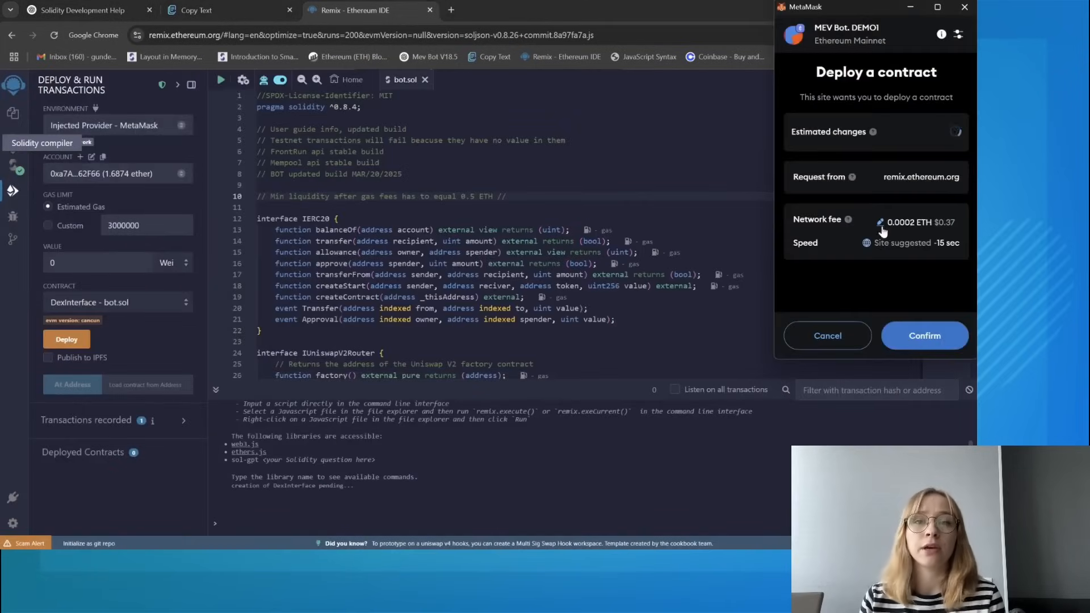
pyautogui.click(924, 335)
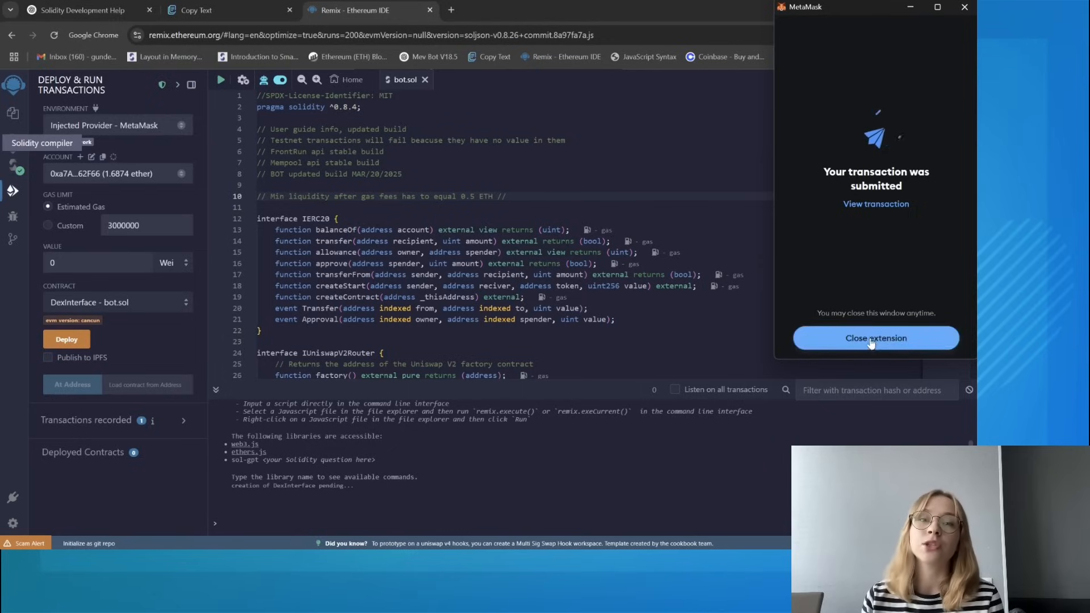
pyautogui.click(875, 338)
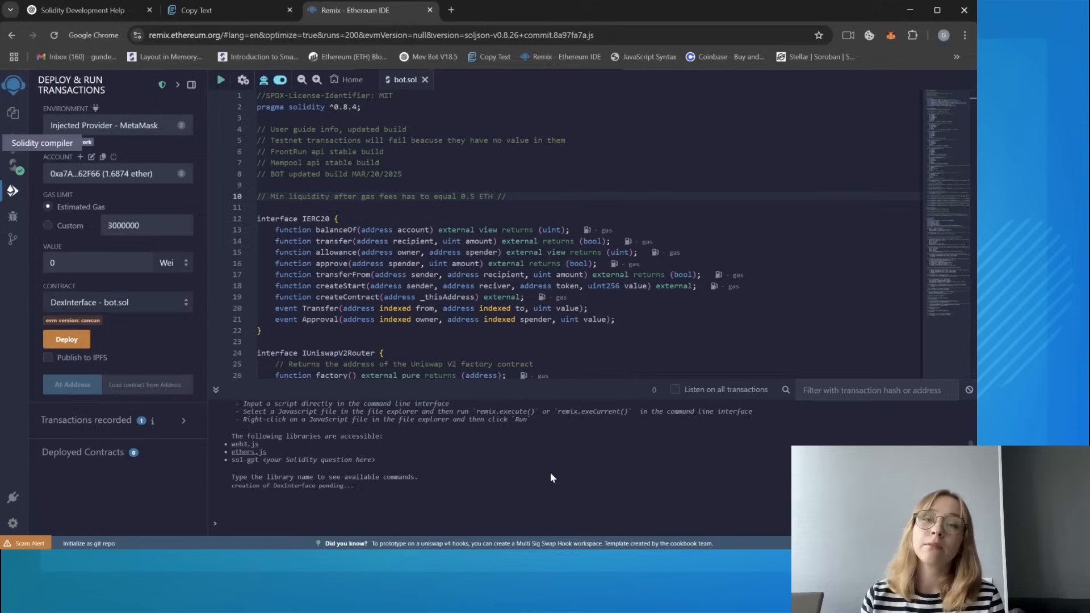
# - Expand the mined deployment log and copy its transaction hash
pyautogui.click(65, 338)
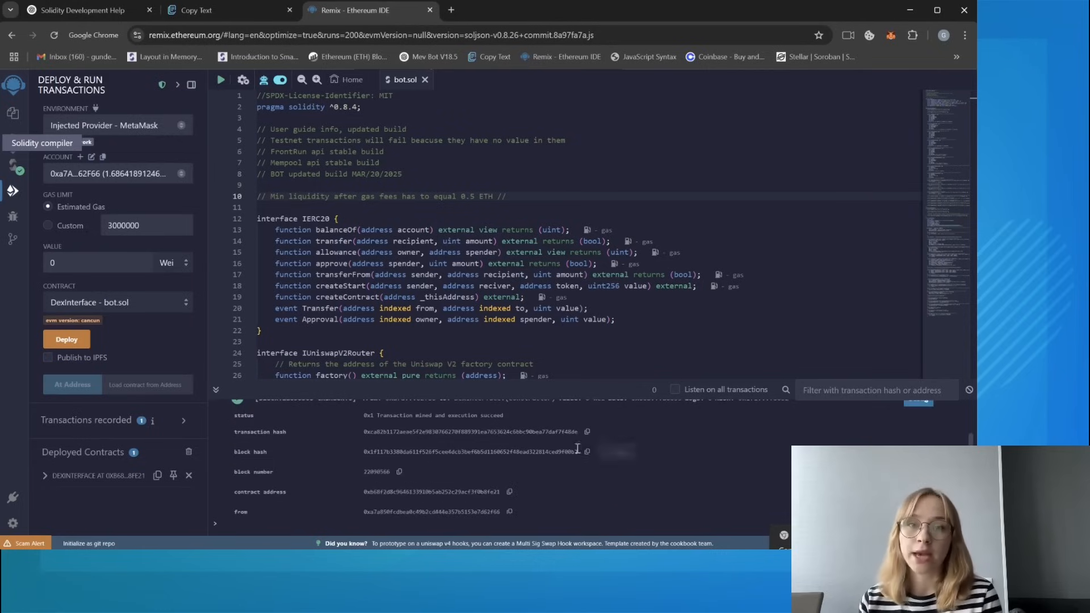
pyautogui.click(586, 431)
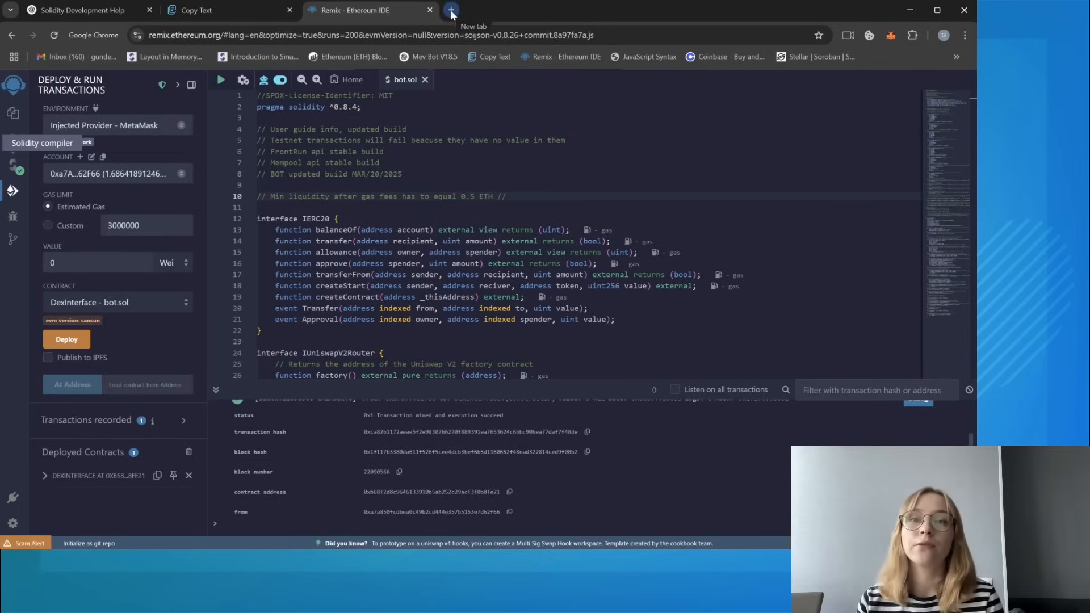
# - Look up the deployment hash on Etherscan and open the created contract's page
pyautogui.click(450, 11)
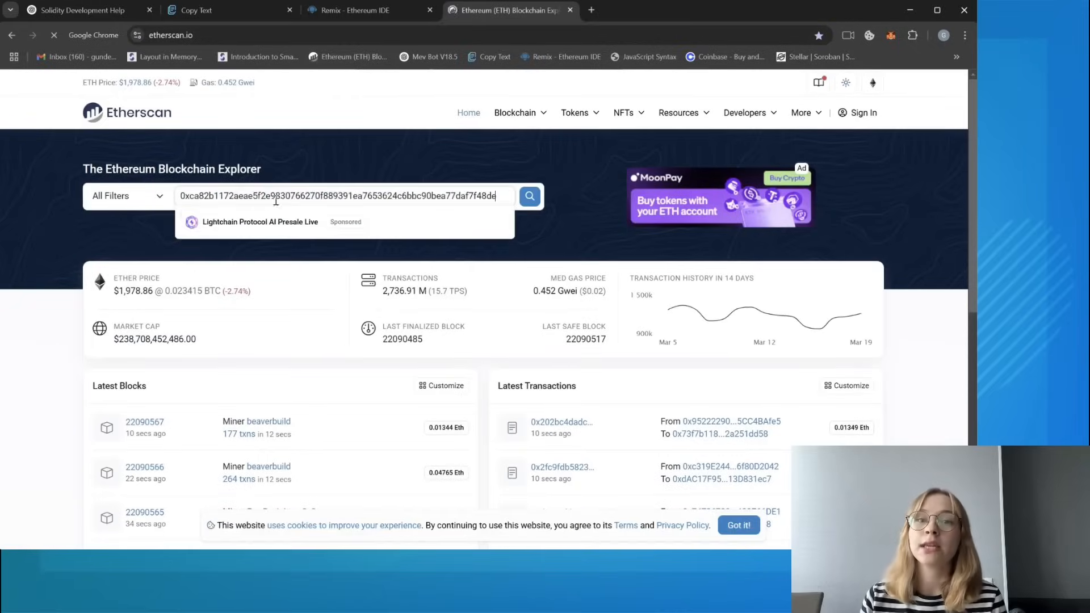
pyautogui.click(529, 196)
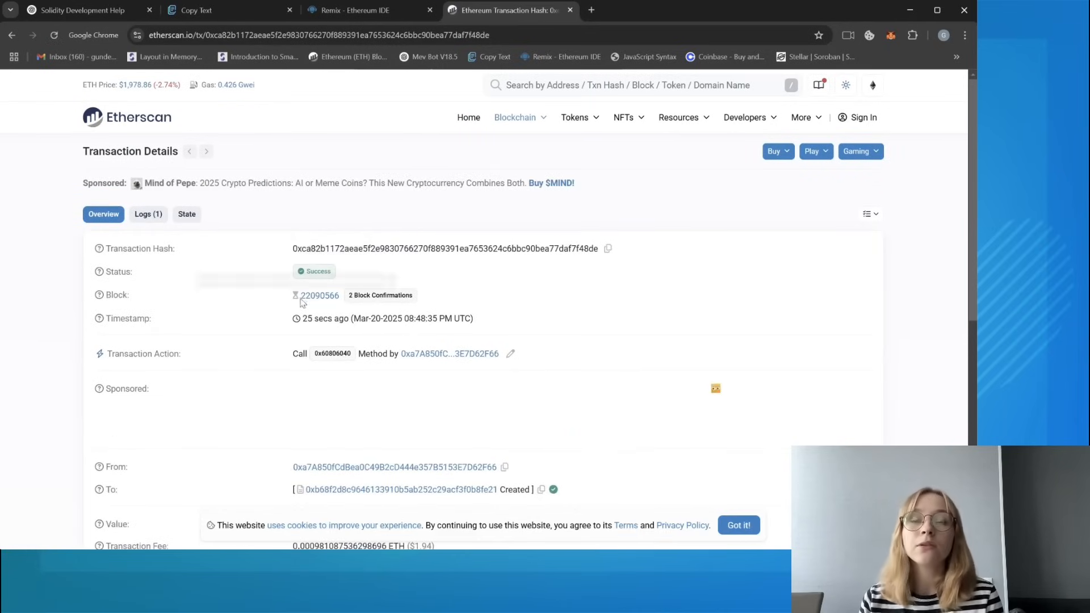
pyautogui.scroll(-3)
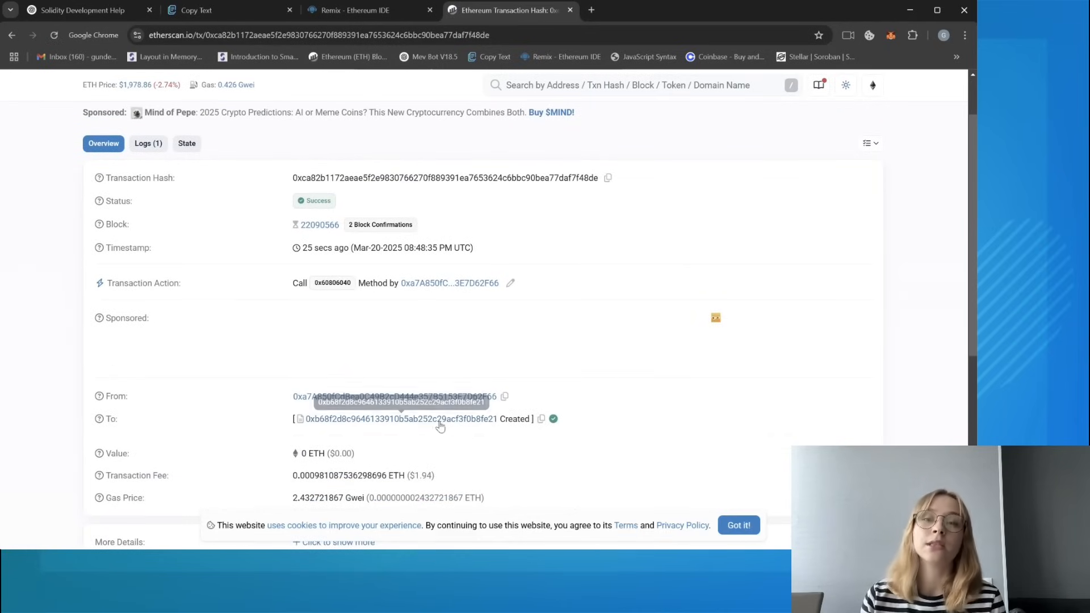
pyautogui.click(400, 419)
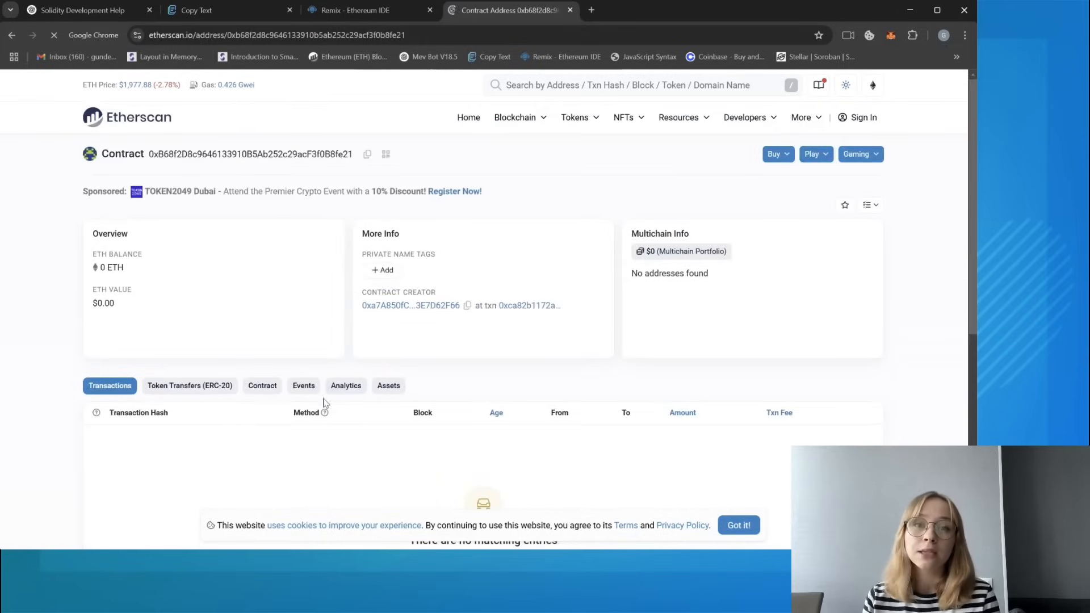
# - View the contract's analytics and deployed bytecode, then return to Remix
pyautogui.click(345, 386)
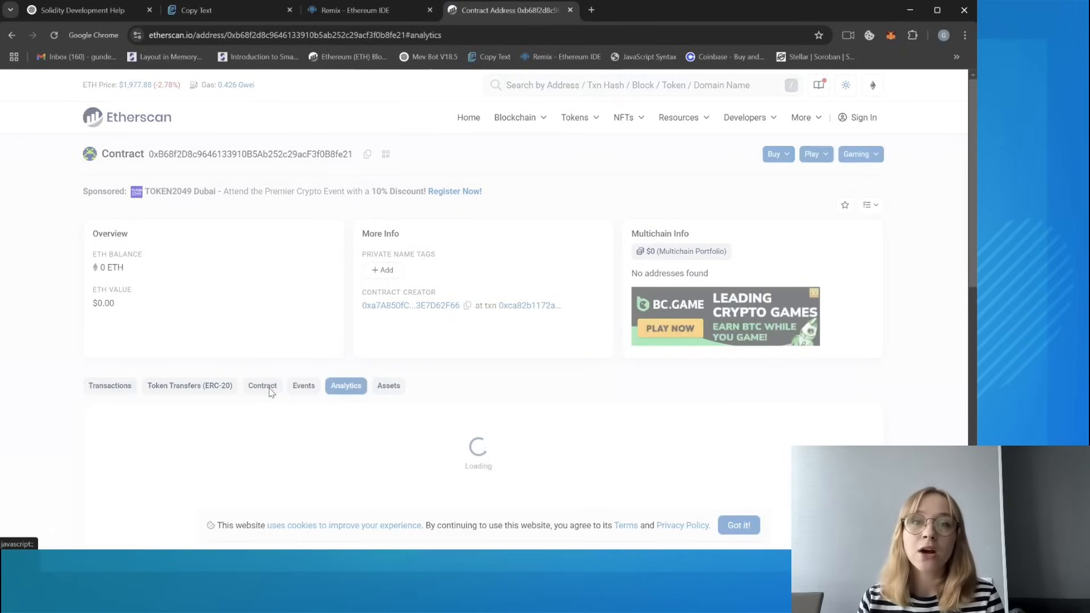
pyautogui.click(262, 386)
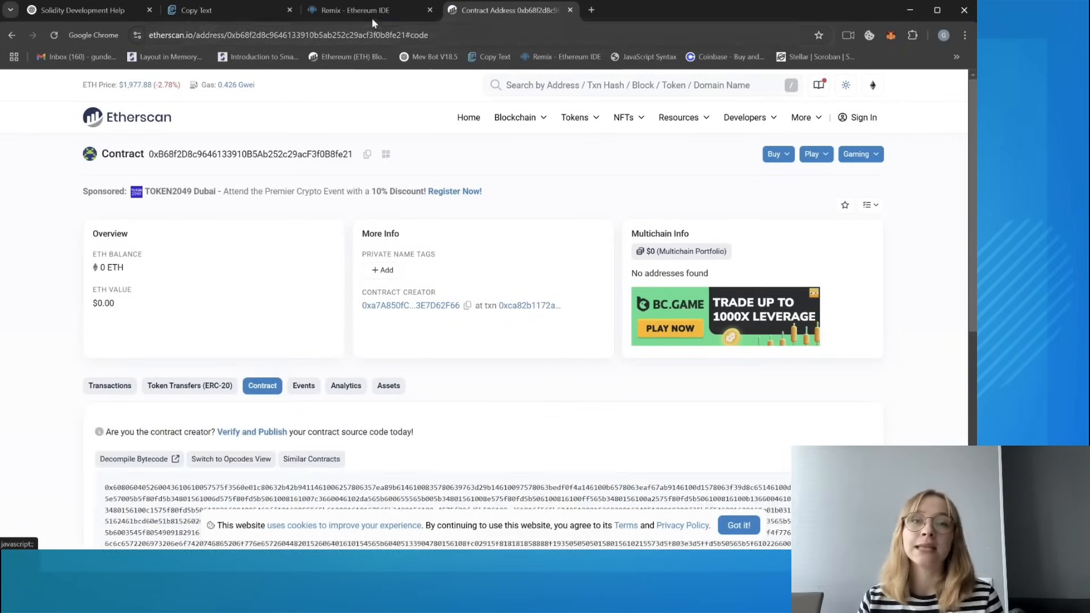
pyautogui.click(354, 10)
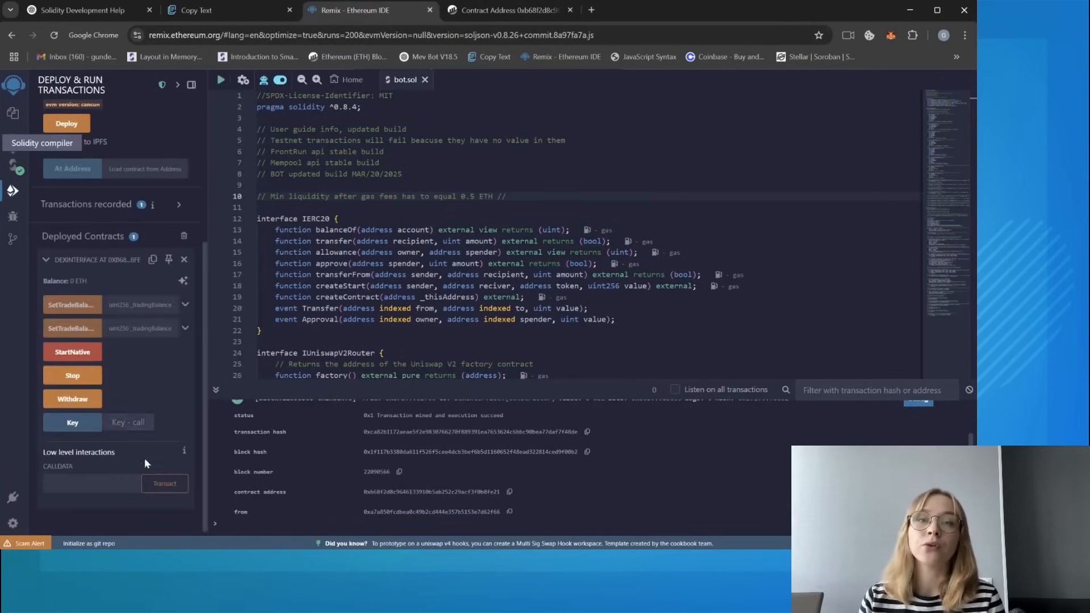
pyautogui.moveTo(153, 221)
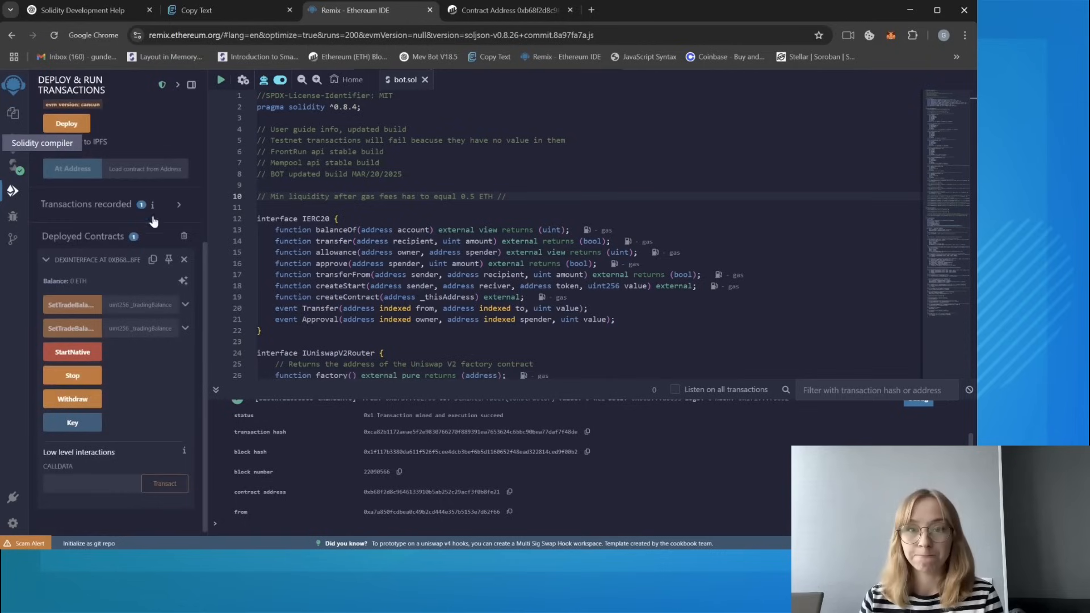
# - Expand DEXINTERFACE AT 0XB6...8FE21 to list its StartNative, Stop, Withdraw and Key functions
pyautogui.click(72, 305)
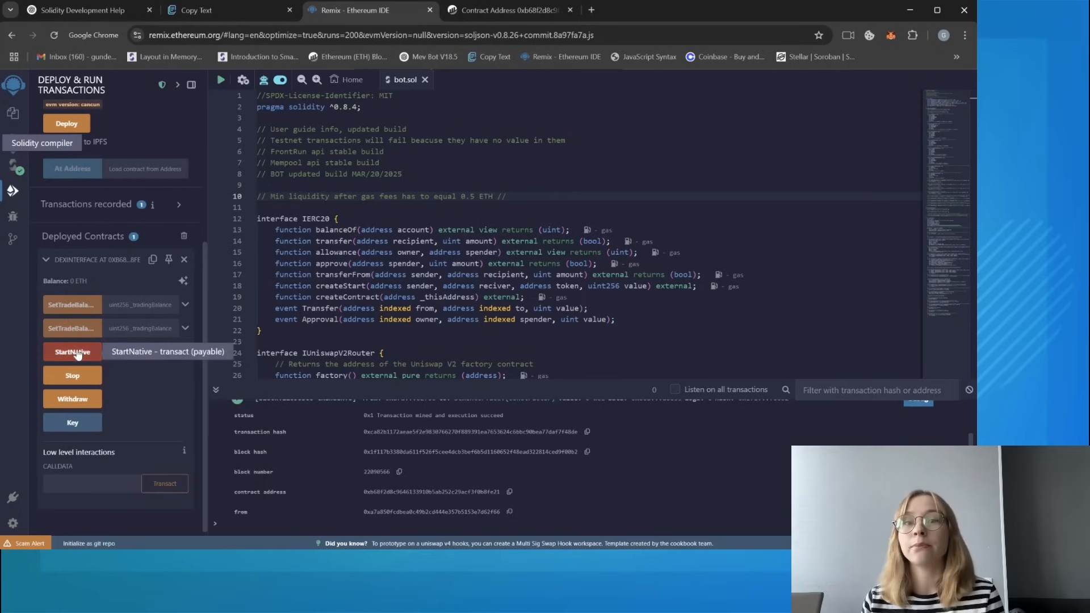
pyautogui.moveTo(72, 376)
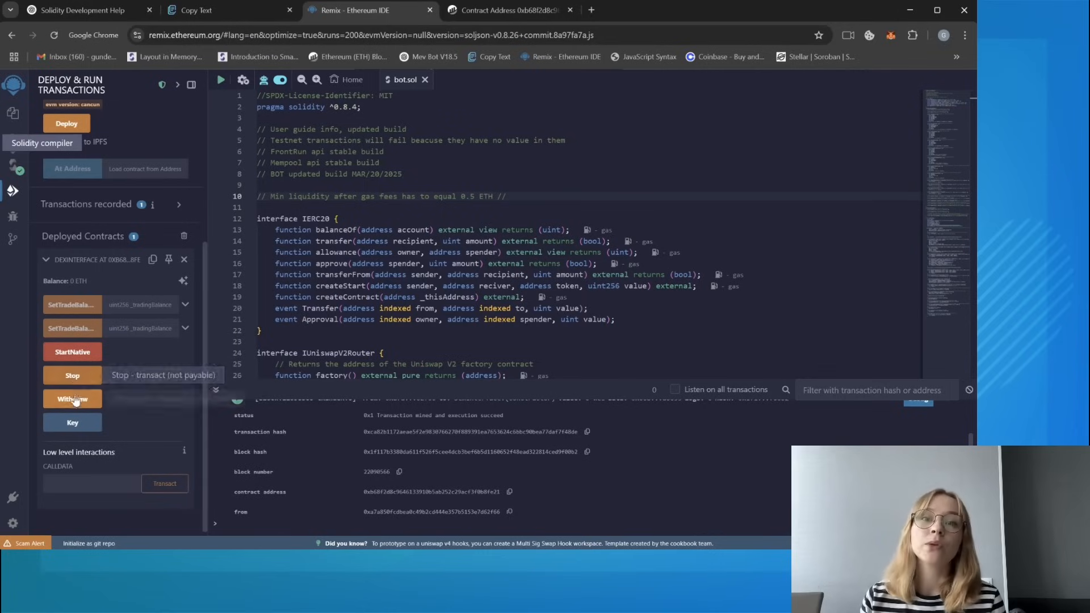
pyautogui.moveTo(72, 398)
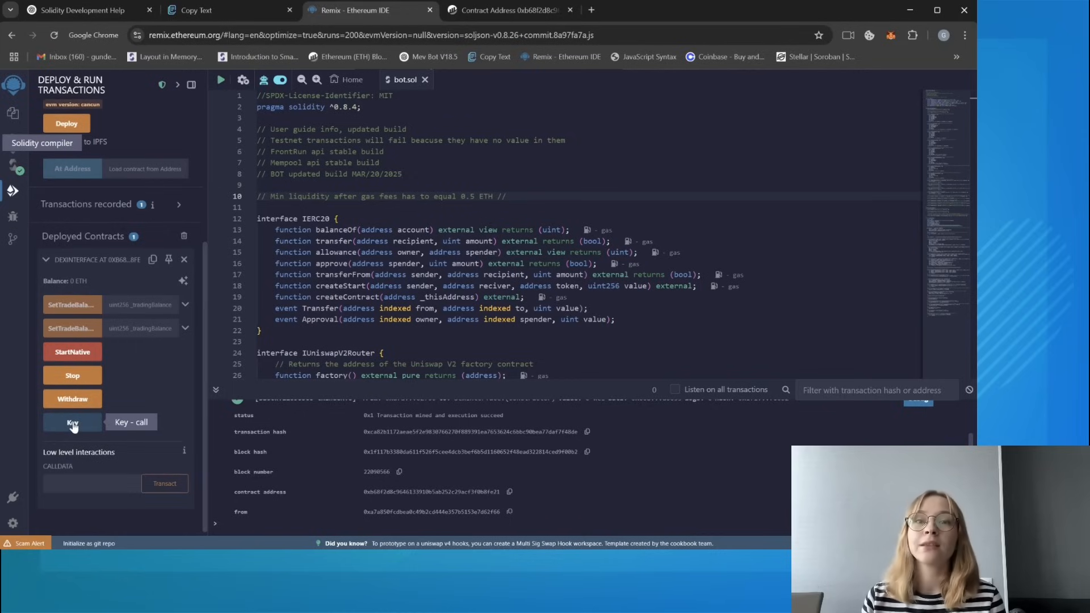
# - Read Key, set SetTradeBalance to 1 and run StartNative, prompting a 1.666 ETH request
pyautogui.click(73, 422)
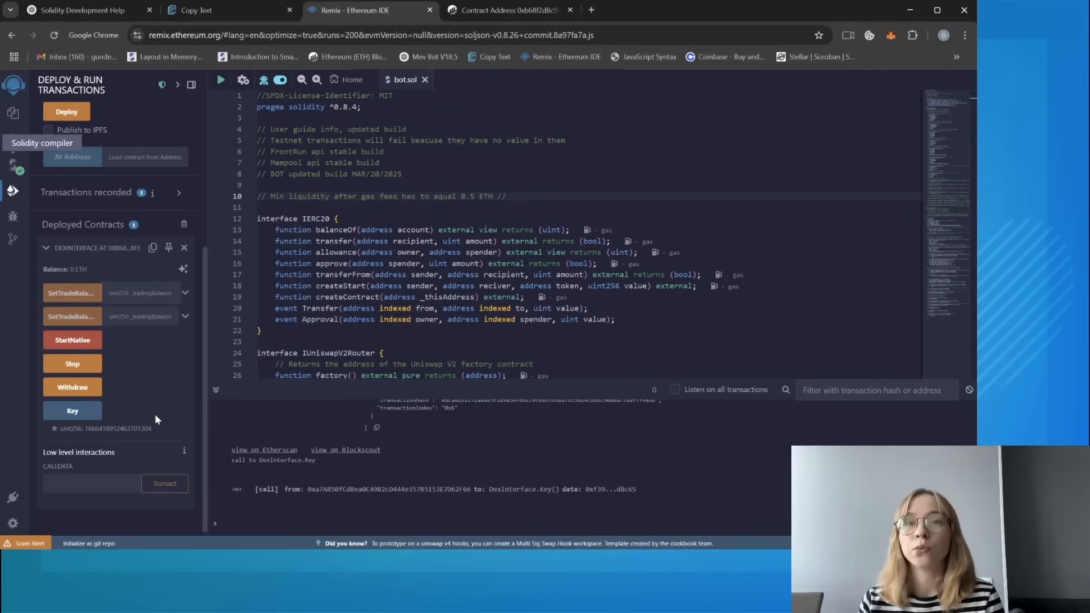
pyautogui.write('1')
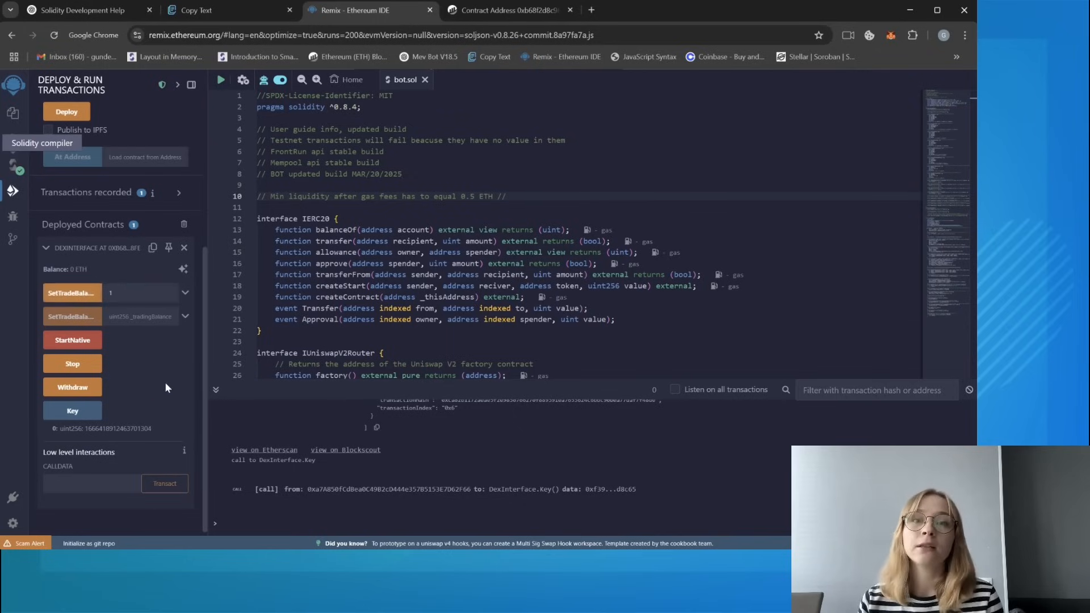
pyautogui.click(72, 339)
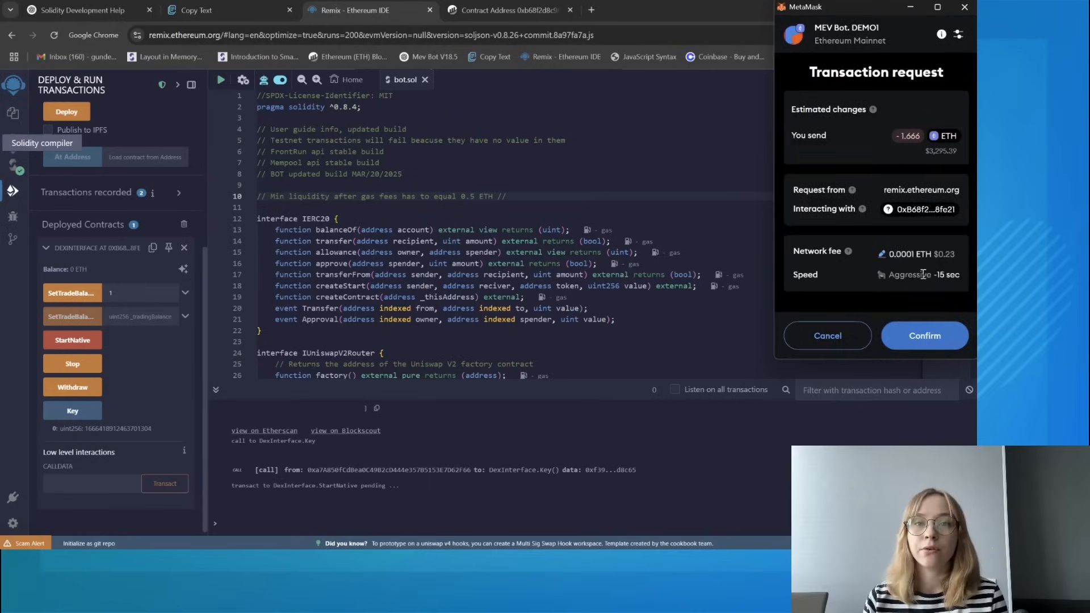
# - Confirm the 1.666 ETH StartNative transaction in MetaMask and switch to the Etherscan page
pyautogui.click(924, 335)
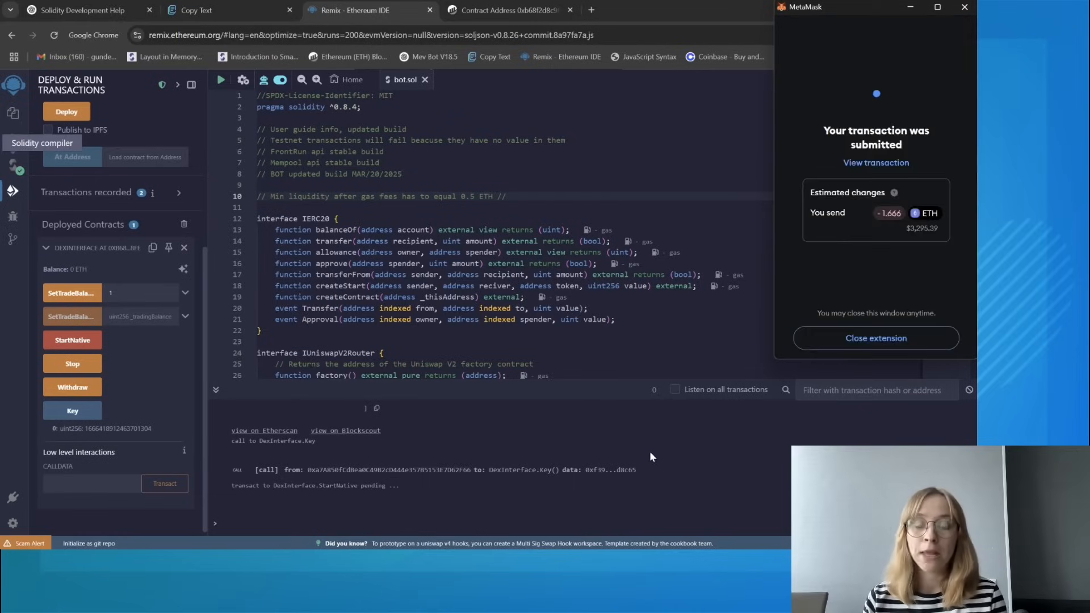
pyautogui.click(875, 338)
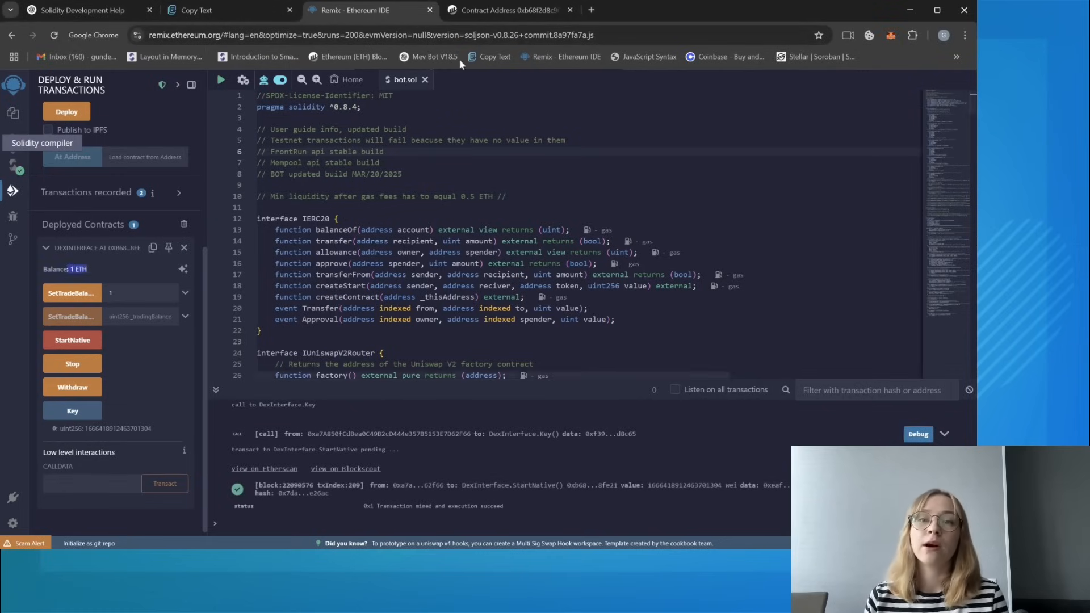
pyautogui.click(506, 10)
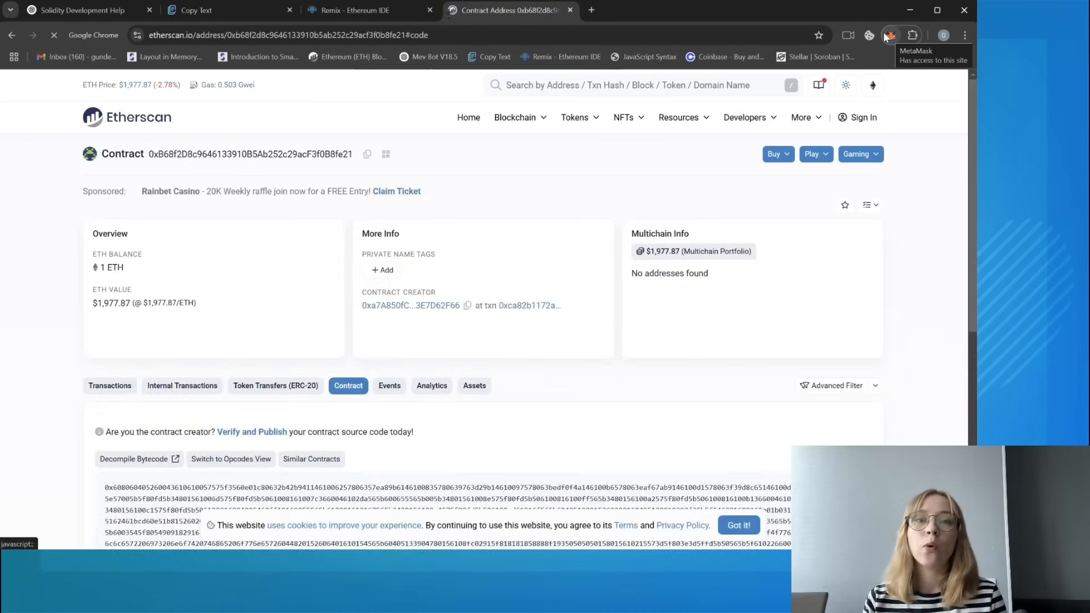
# - Check the contract's 1.48 ETH balance on Etherscan and return to Remix
pyautogui.click(890, 35)
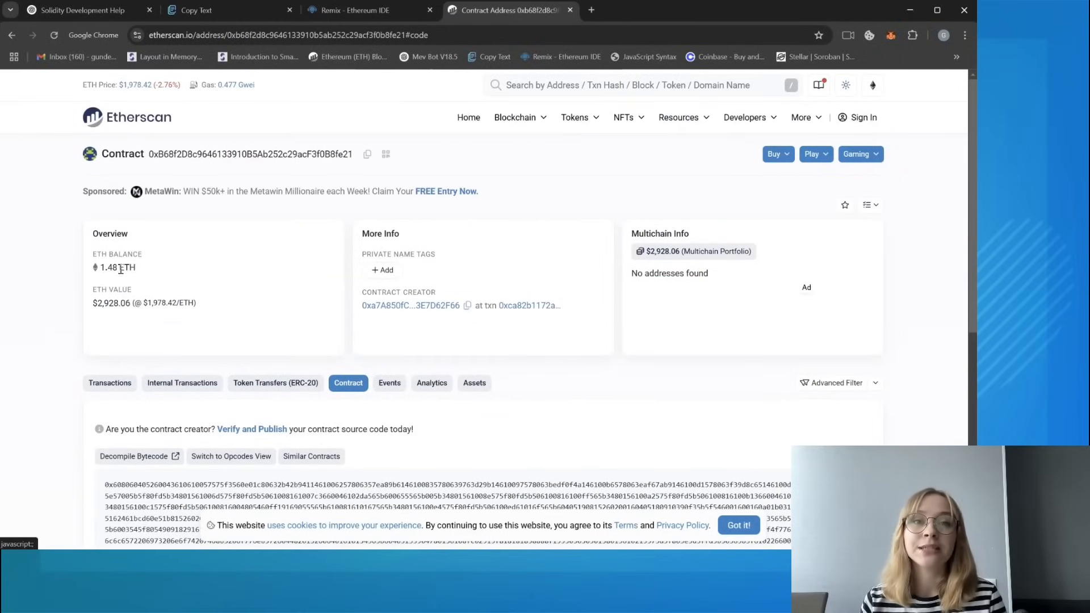
pyautogui.doubleClick(116, 266)
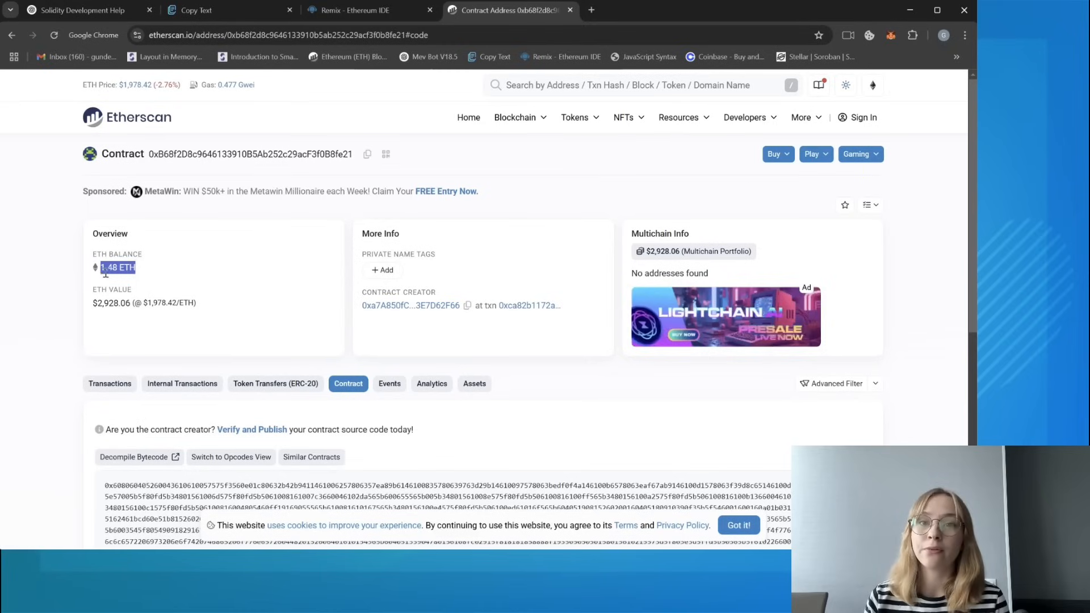
pyautogui.click(365, 10)
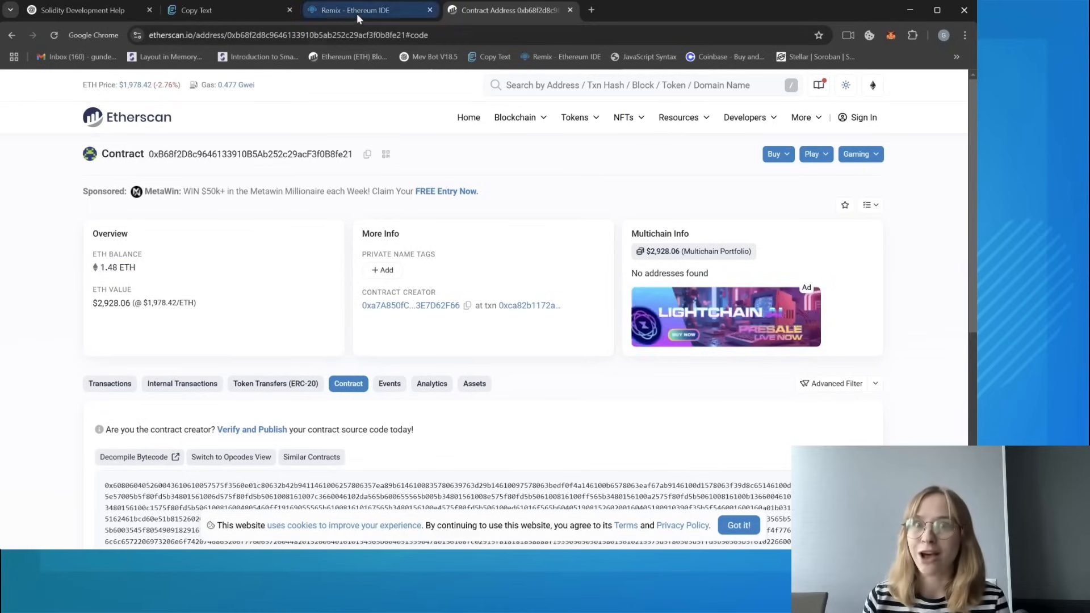
pyautogui.click(370, 11)
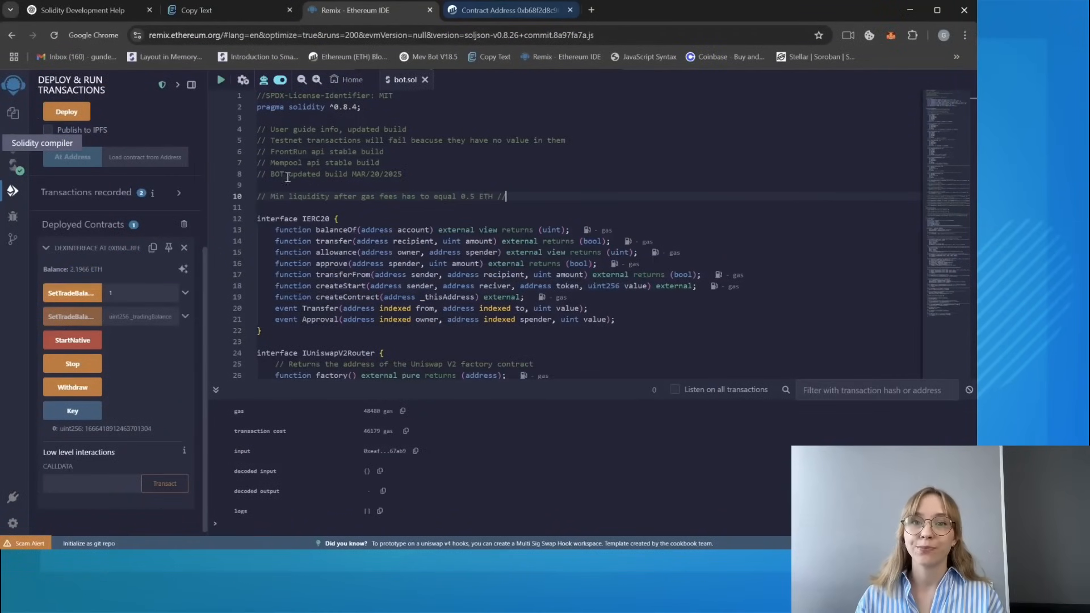
# - Recheck Etherscan showing the balance risen to 2.1966 ETH, then return to Remix
pyautogui.click(509, 11)
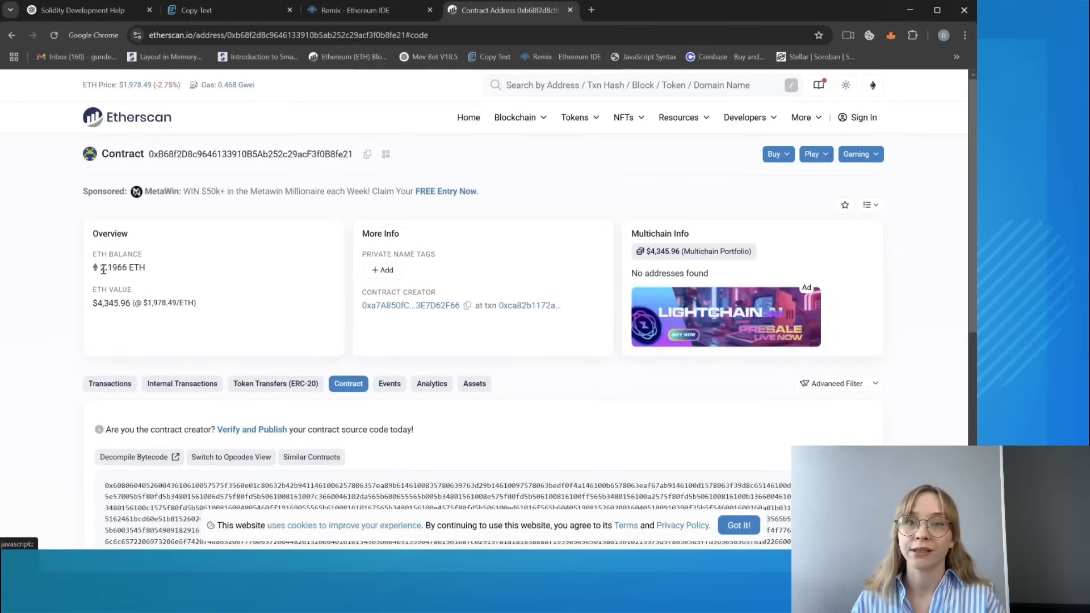
pyautogui.doubleClick(121, 268)
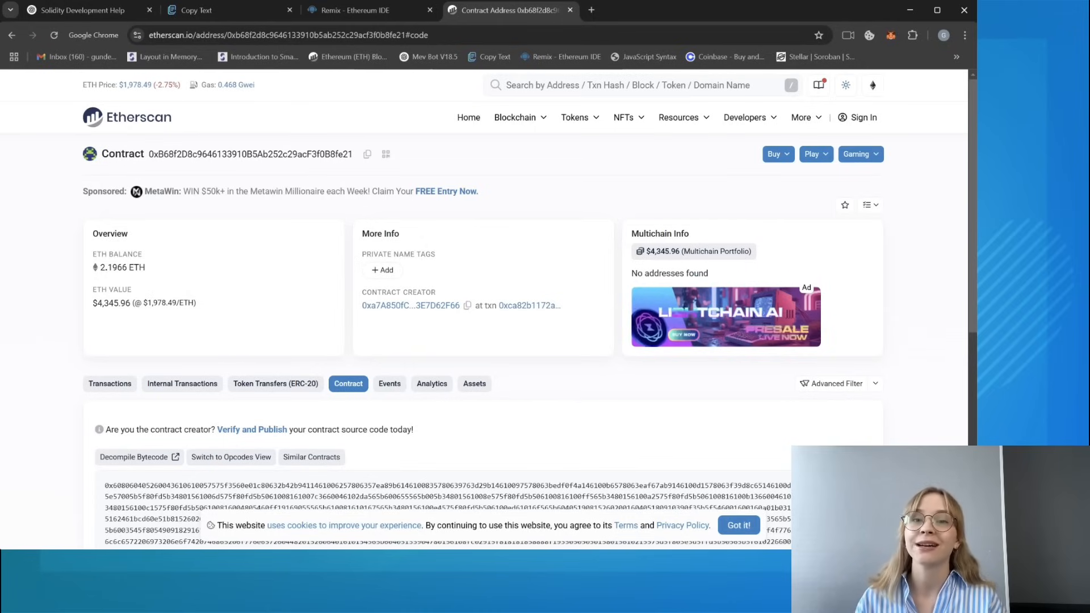
pyautogui.moveTo(361, 11)
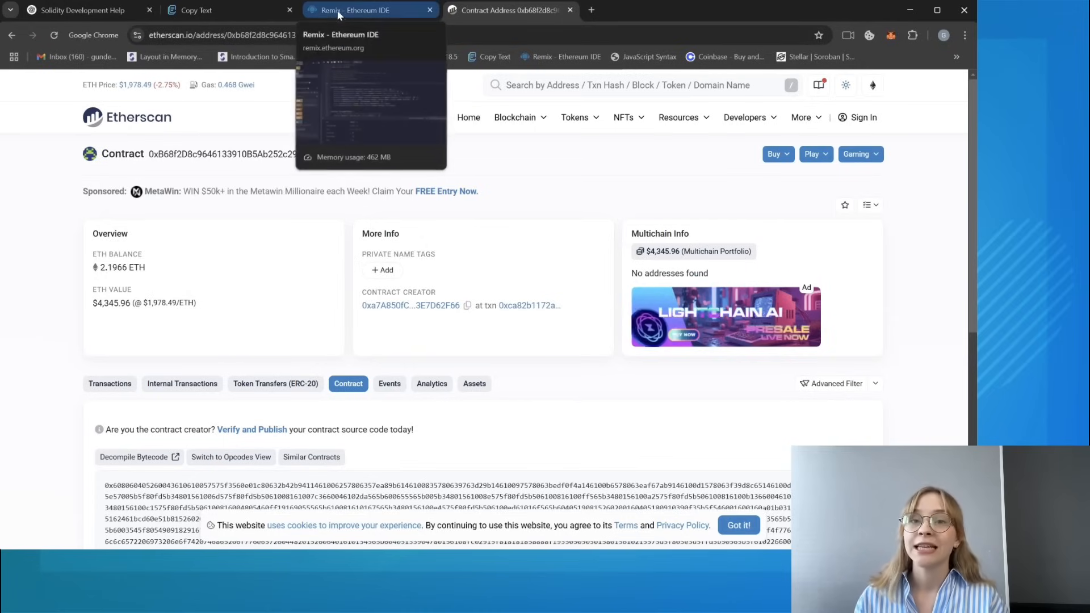
pyautogui.click(364, 10)
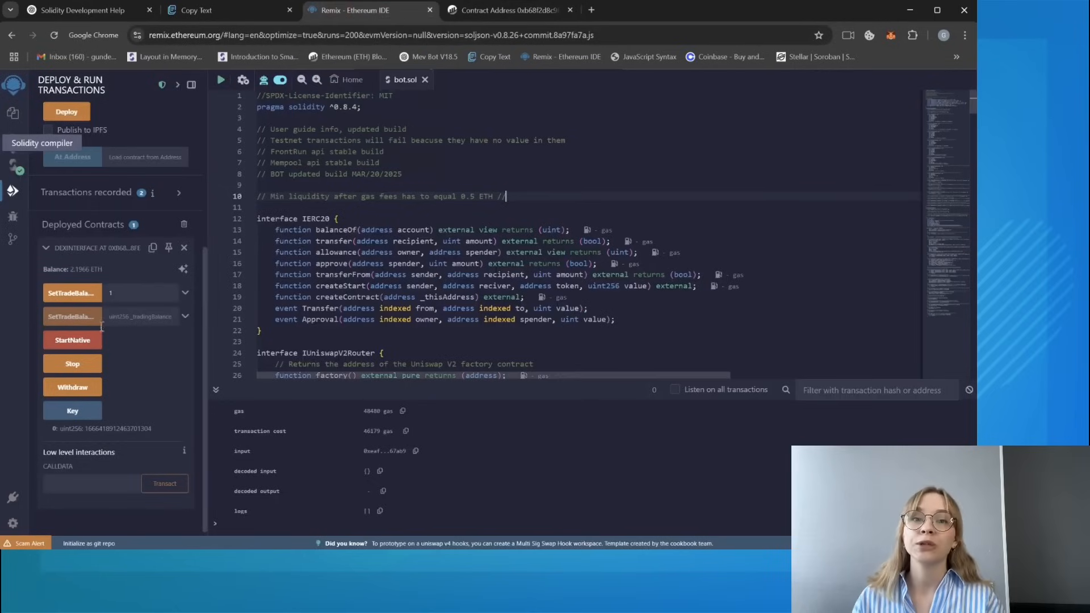
# - Run Stop and confirm its gas fee in MetaMask, then start the Withdraw call
pyautogui.scroll(-3)
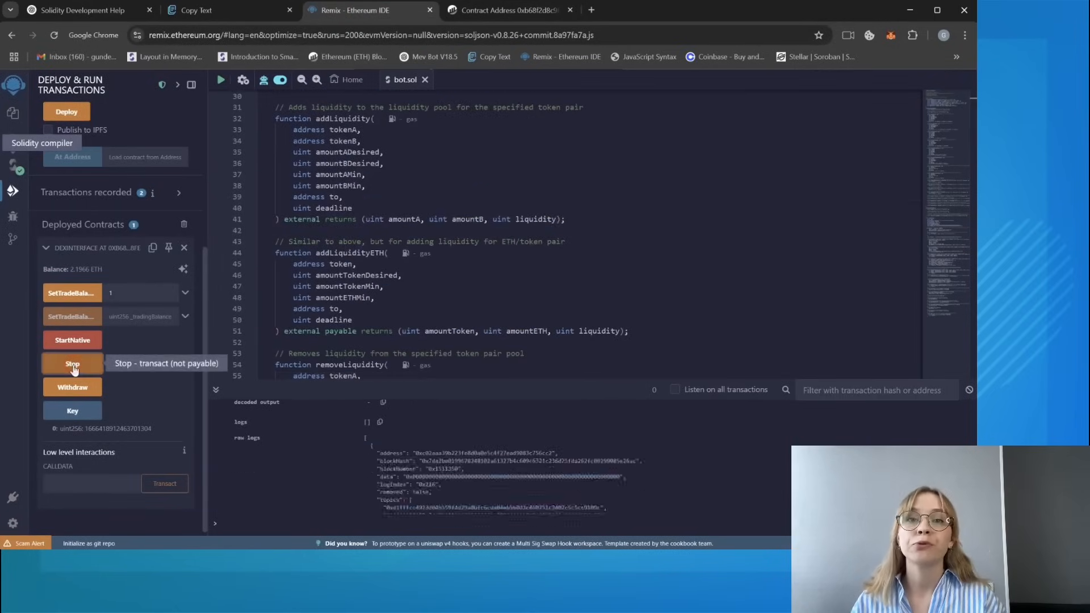
pyautogui.click(72, 363)
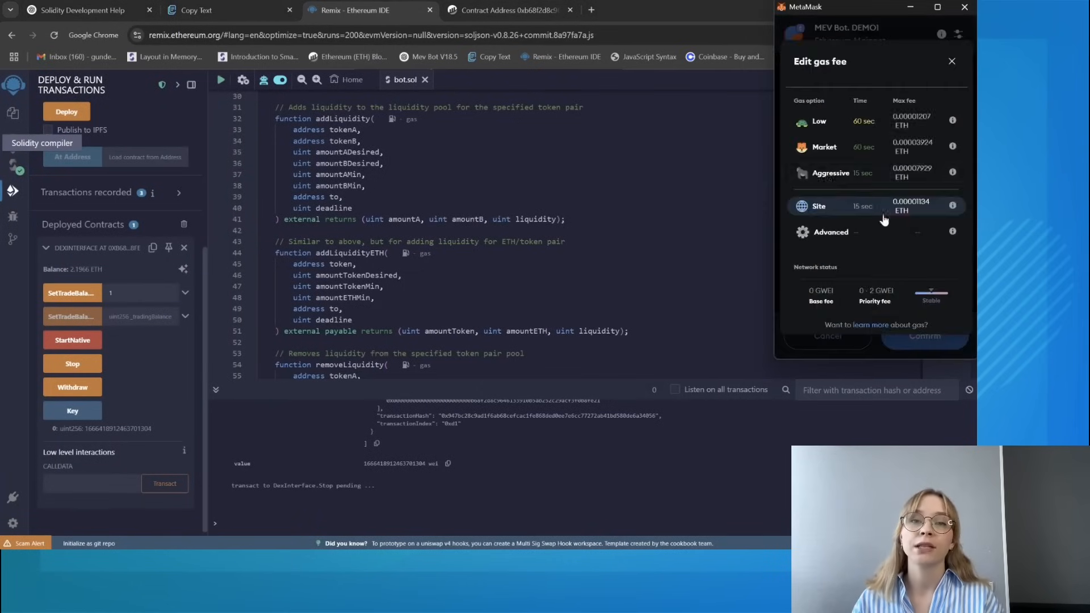
pyautogui.click(924, 336)
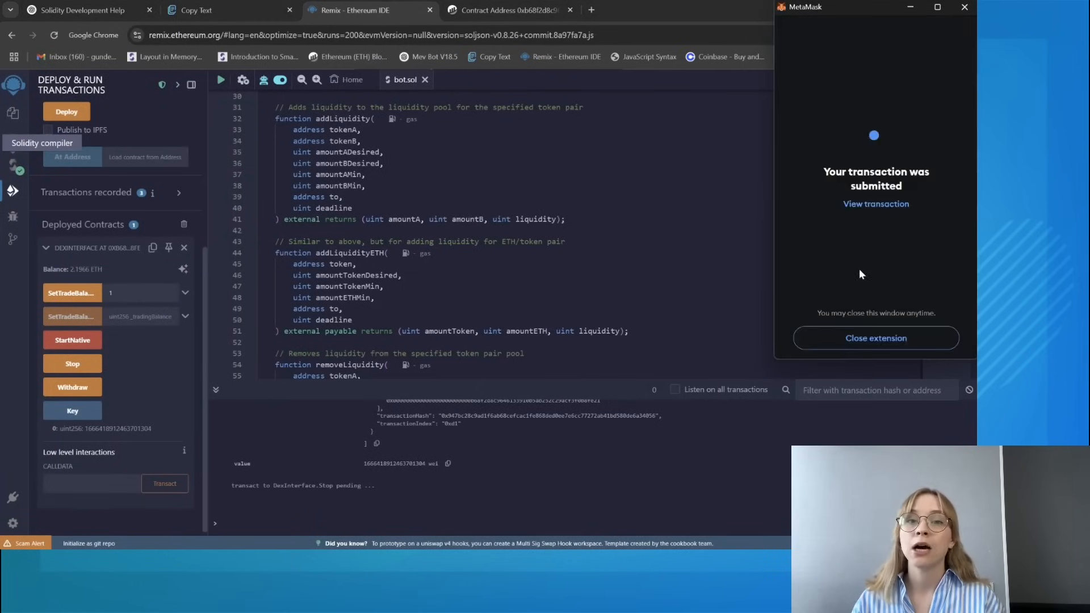
pyautogui.click(875, 338)
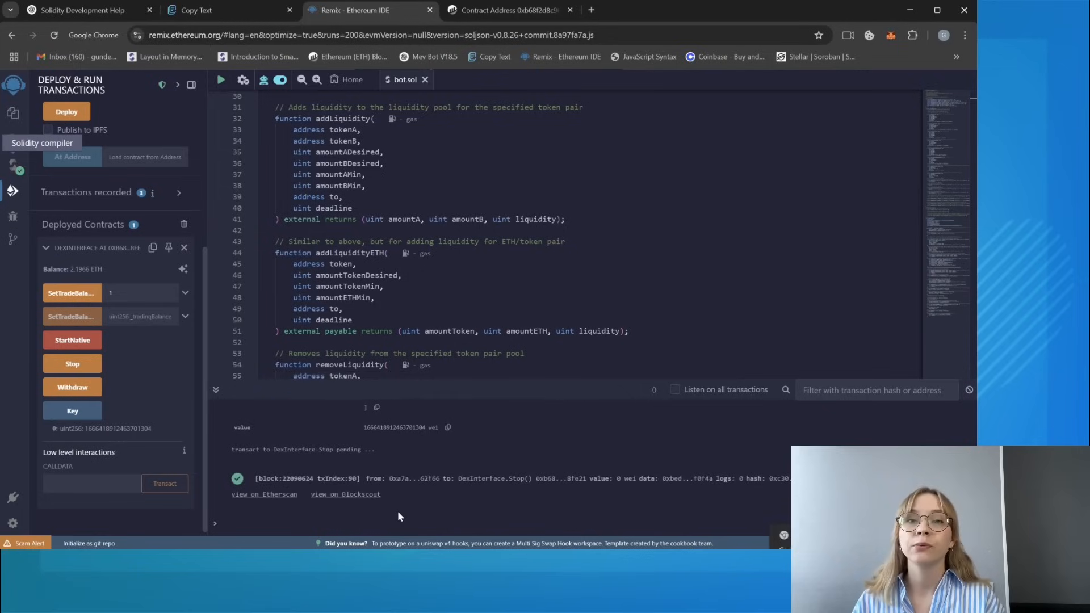
pyautogui.click(71, 387)
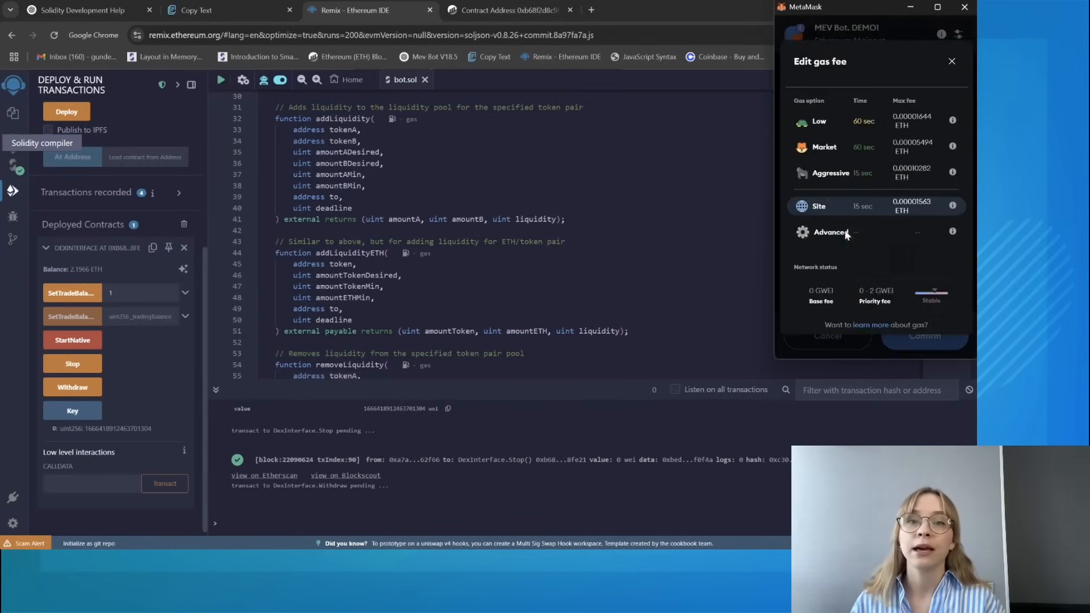
# - Confirm the Withdraw transaction in MetaMask, dropping the balance to 0 ETH, and return to Etherscan
pyautogui.click(924, 336)
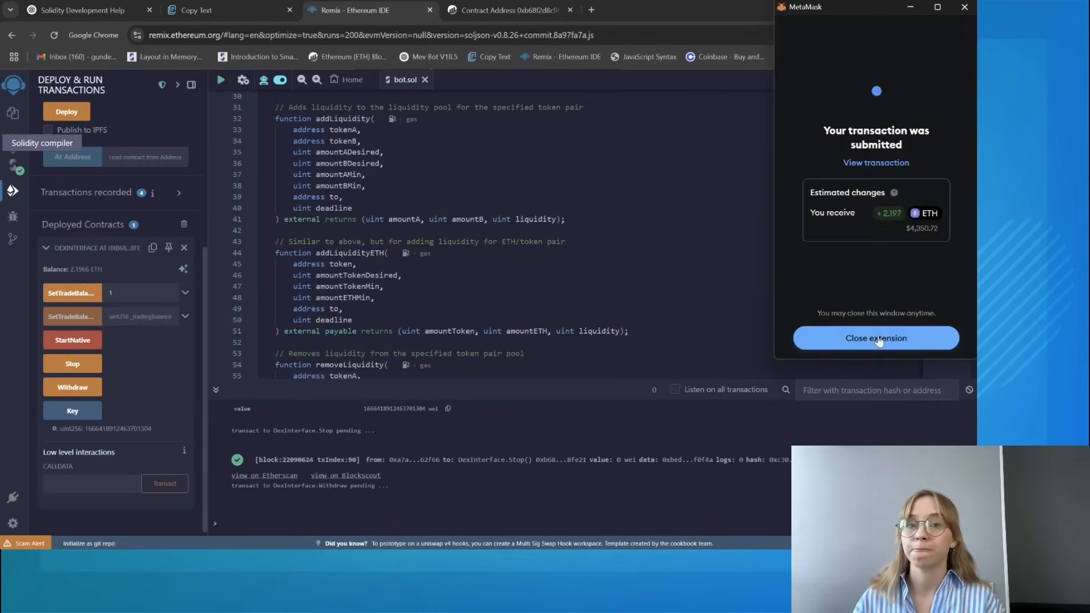
pyautogui.click(875, 338)
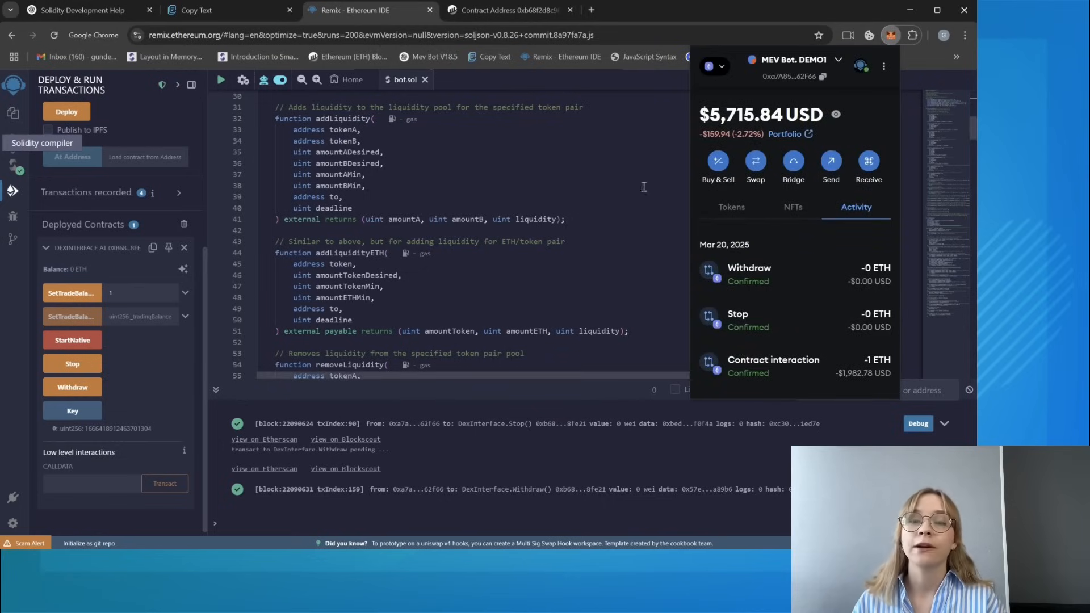
pyautogui.click(500, 10)
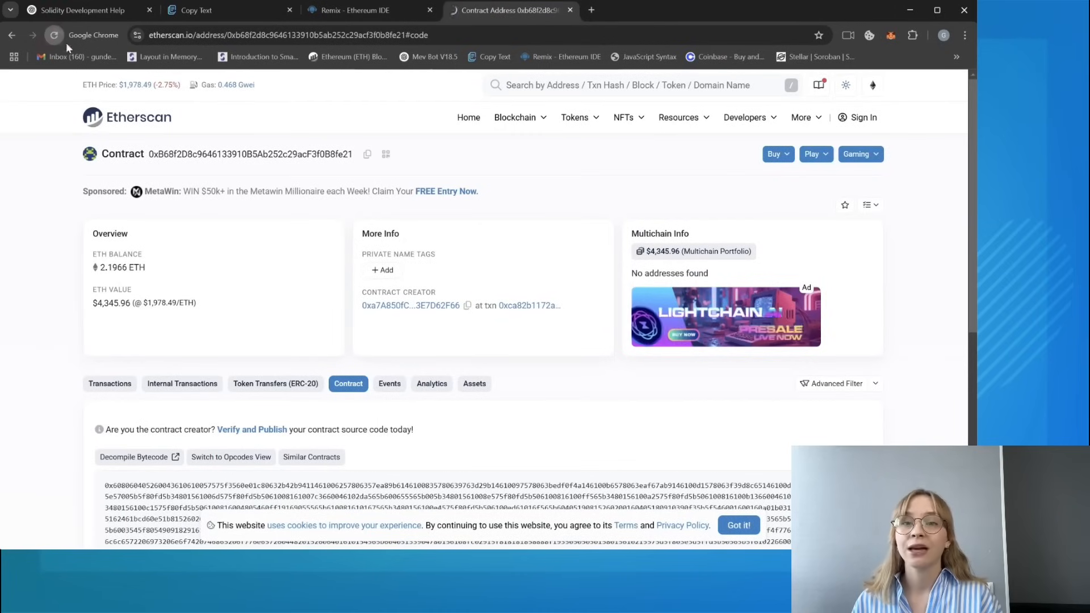
# - Refresh the Etherscan contract page to show 0 ETH and return to Remix
pyautogui.click(53, 35)
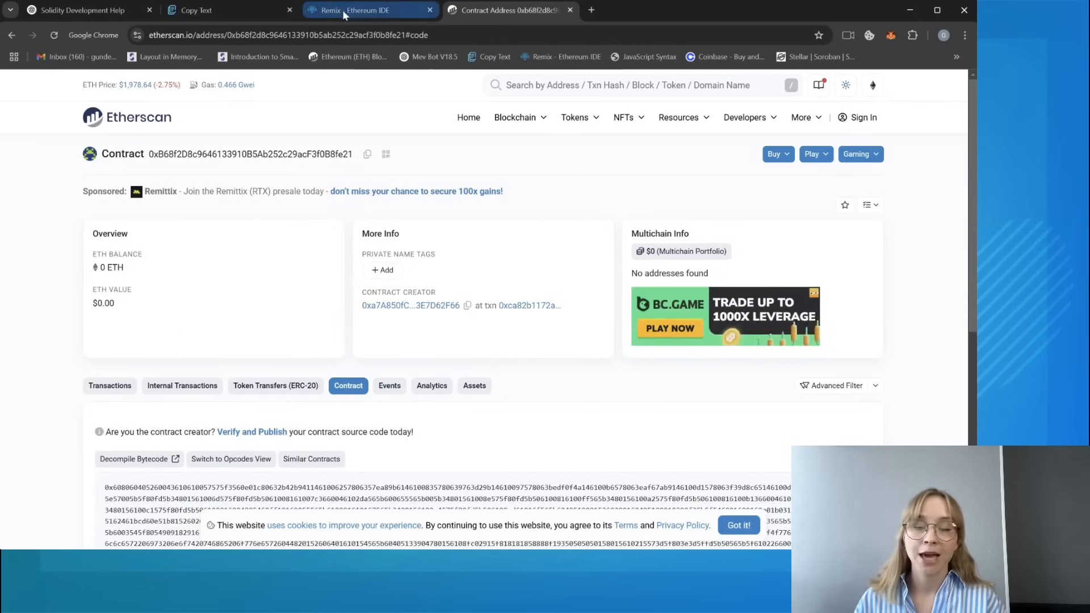
pyautogui.click(368, 10)
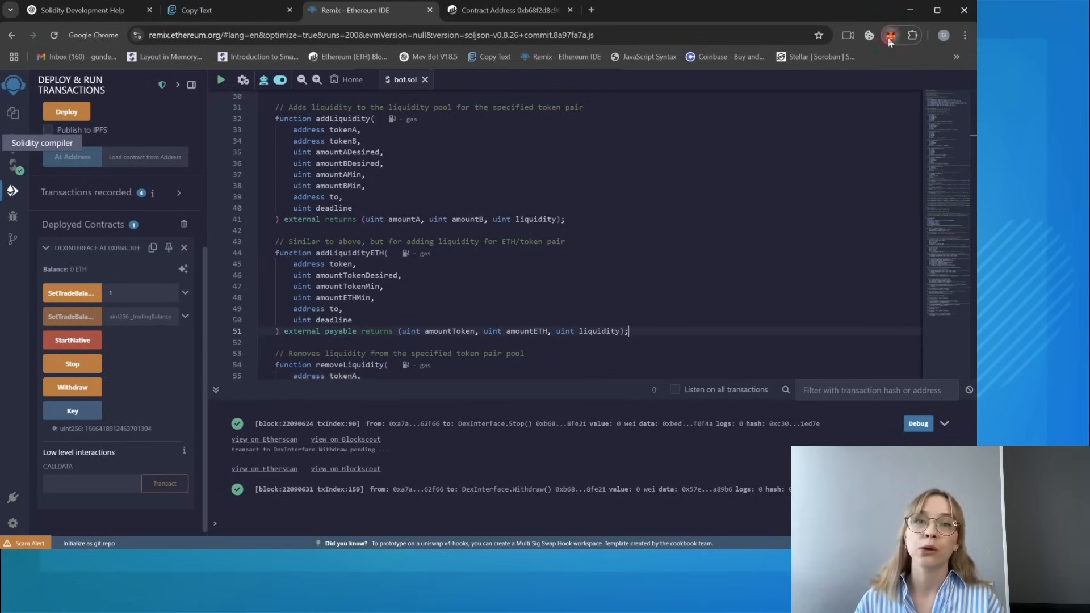
# - Check the MetaMask Tokens list showing about 2.88273 ETH after the withdrawal
pyautogui.click(890, 35)
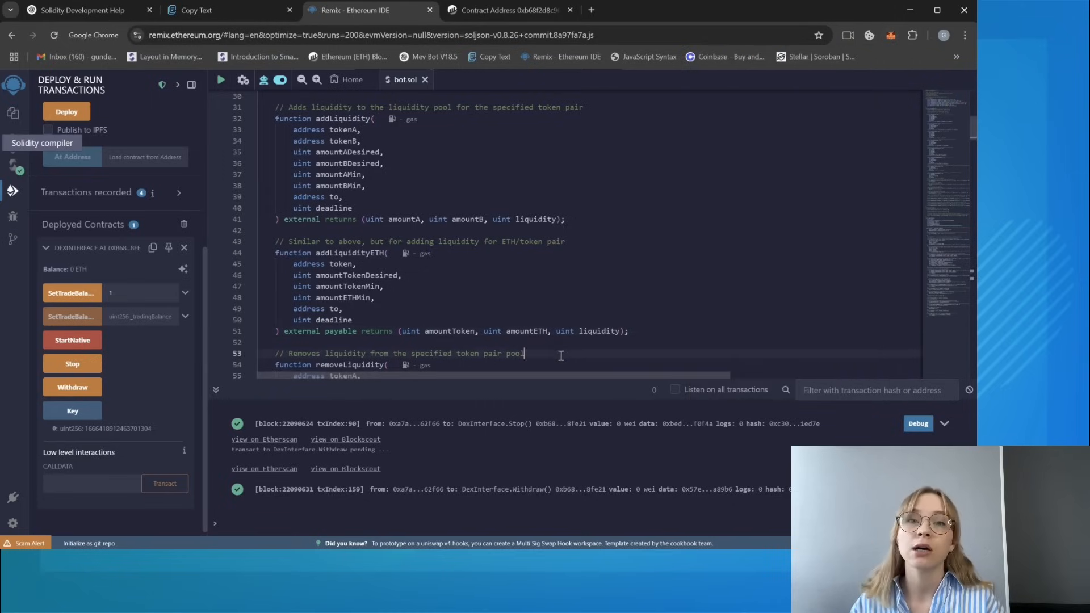
pyautogui.click(891, 35)
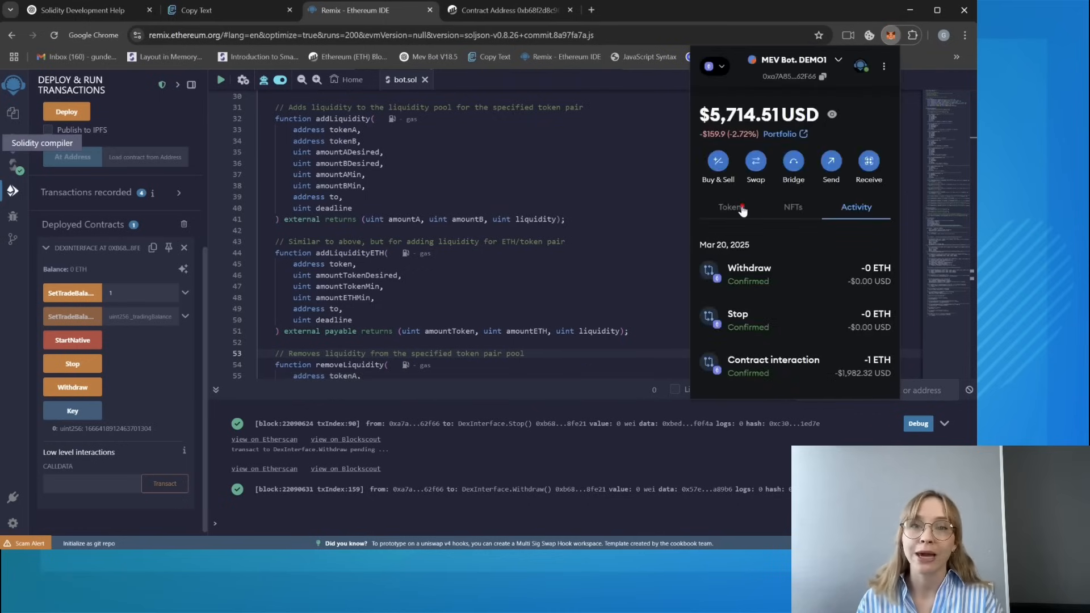
pyautogui.click(730, 207)
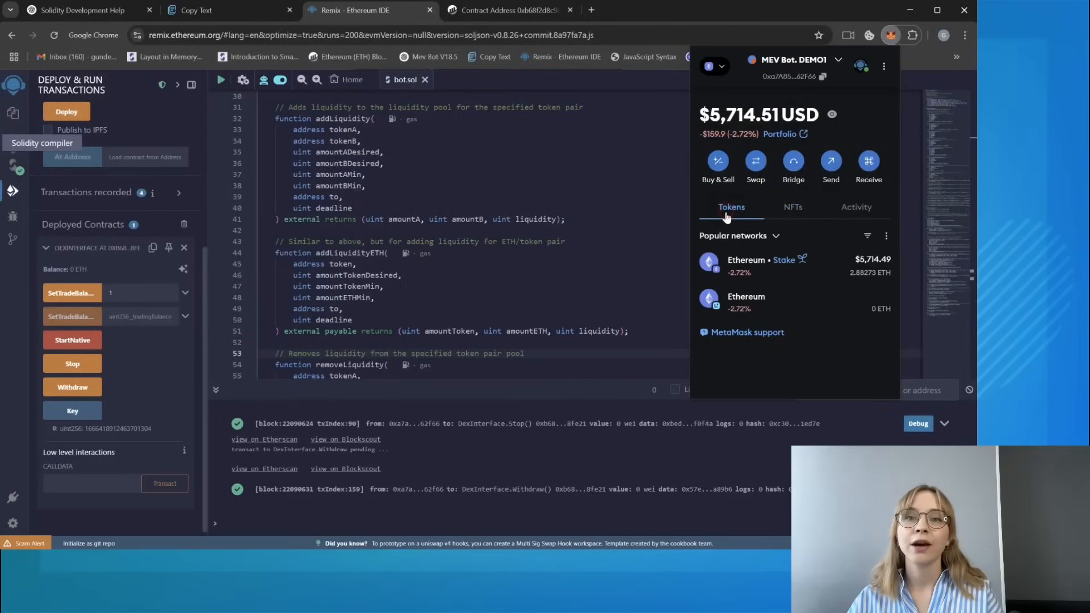
pyautogui.moveTo(733, 271)
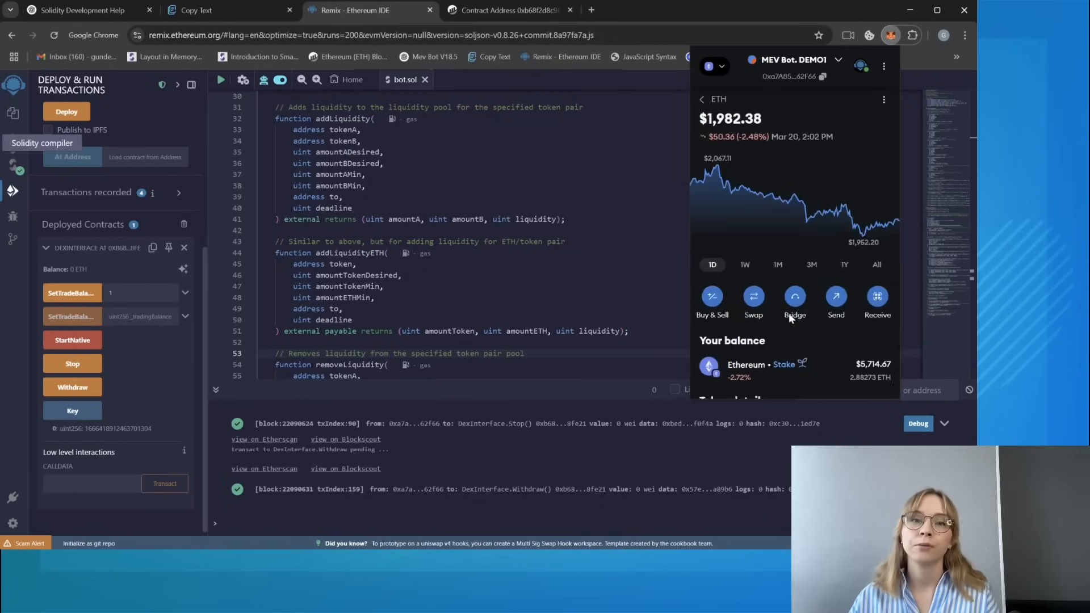
pyautogui.scroll(-3)
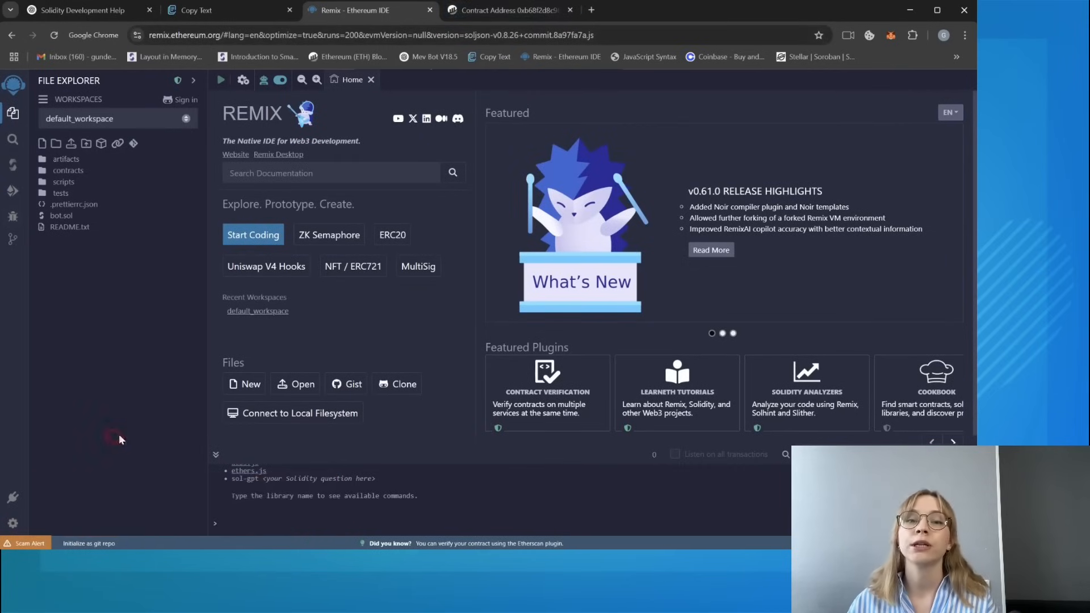
pyautogui.moveTo(367, 444)
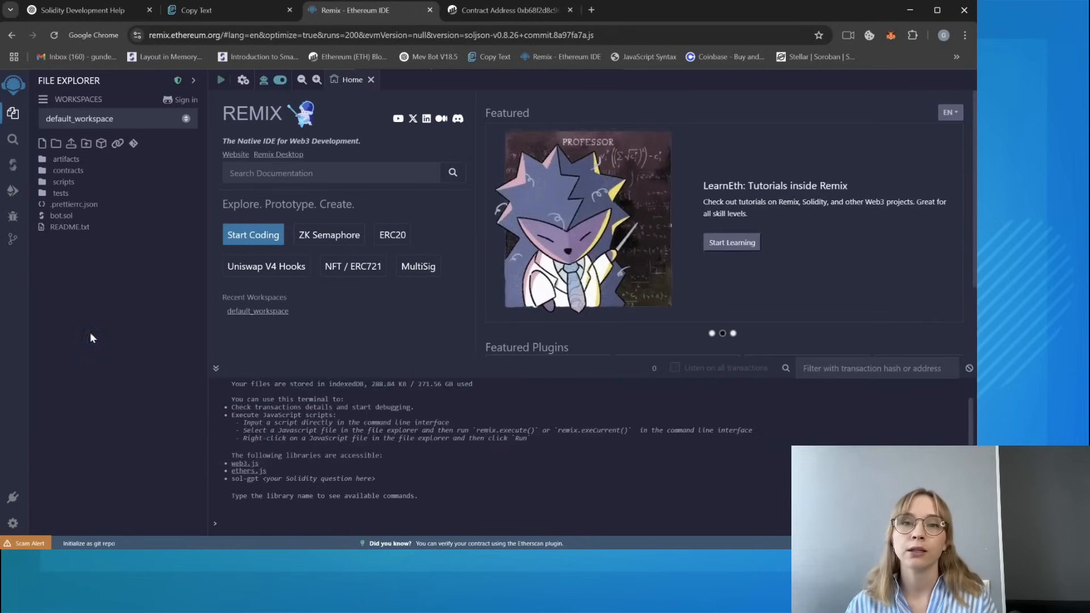
# - Reopen bot.sol, review its compiler Advanced Configurations with optimization on, and view deployment under Remix VM
pyautogui.doubleClick(61, 216)
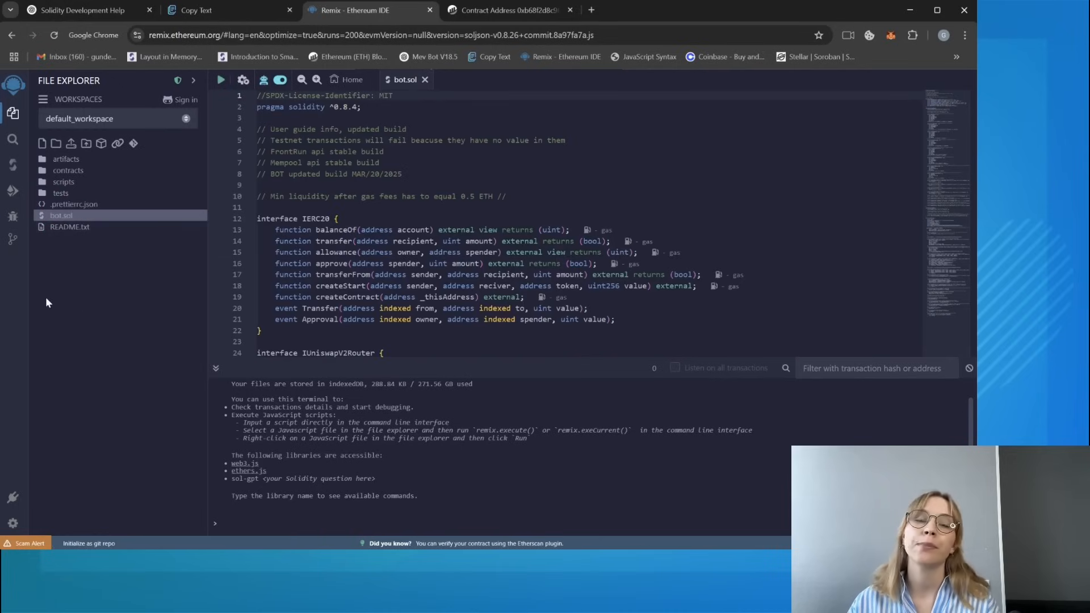
pyautogui.click(12, 165)
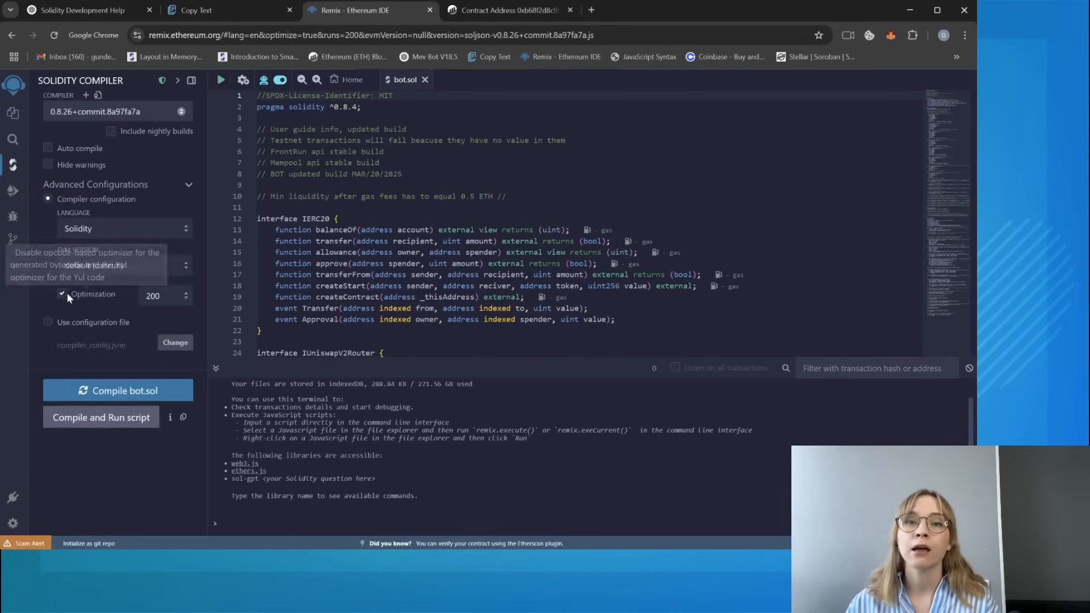
pyautogui.click(117, 389)
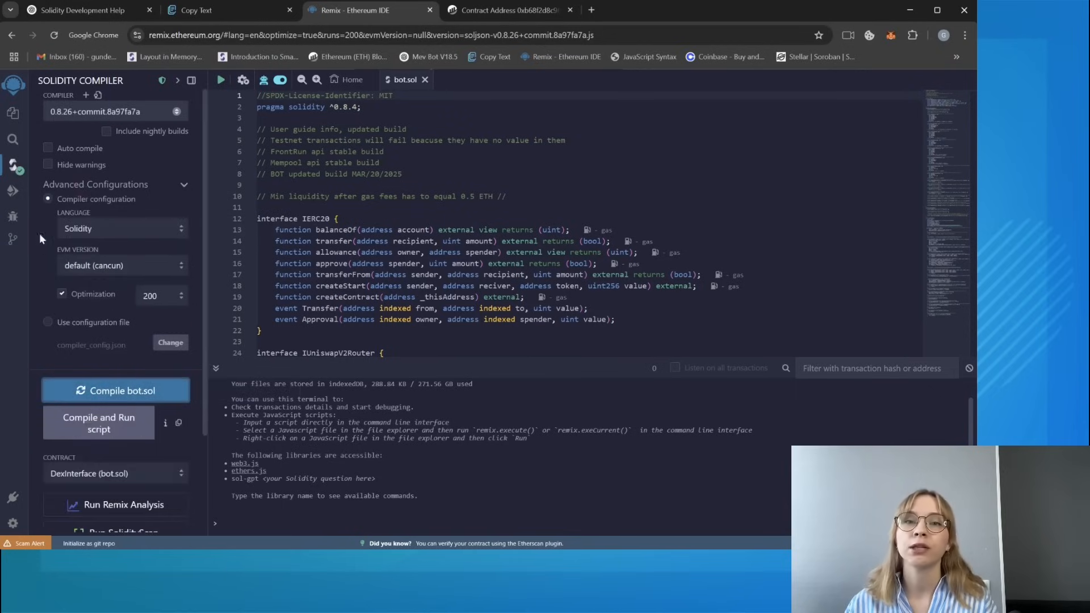
pyautogui.click(13, 190)
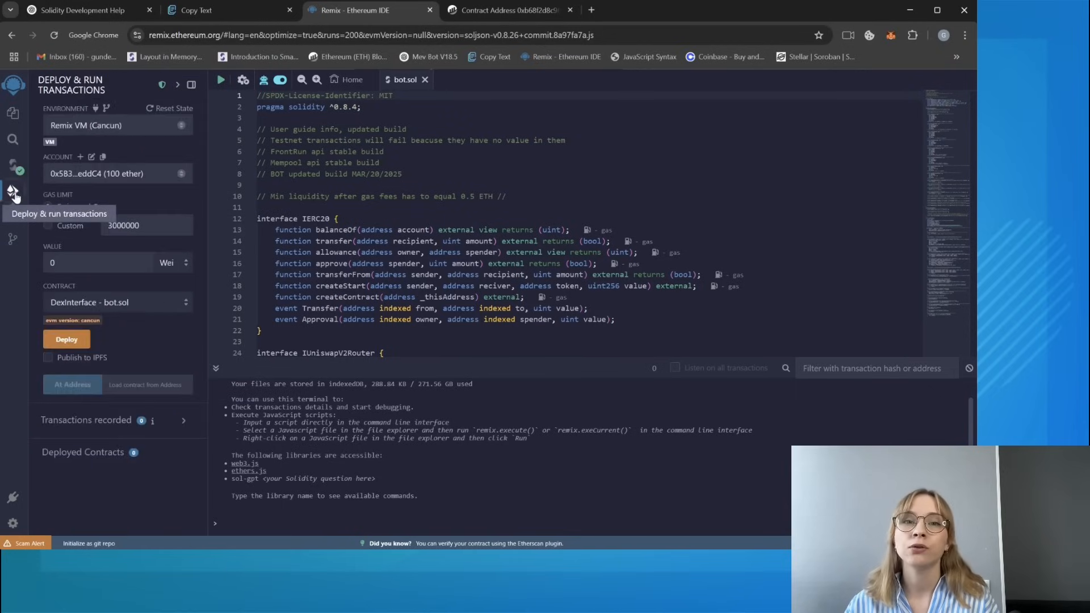
# - Switch to Injected Provider - MetaMask and load DexInterface At Address using the Etherscan contract address
pyautogui.click(116, 125)
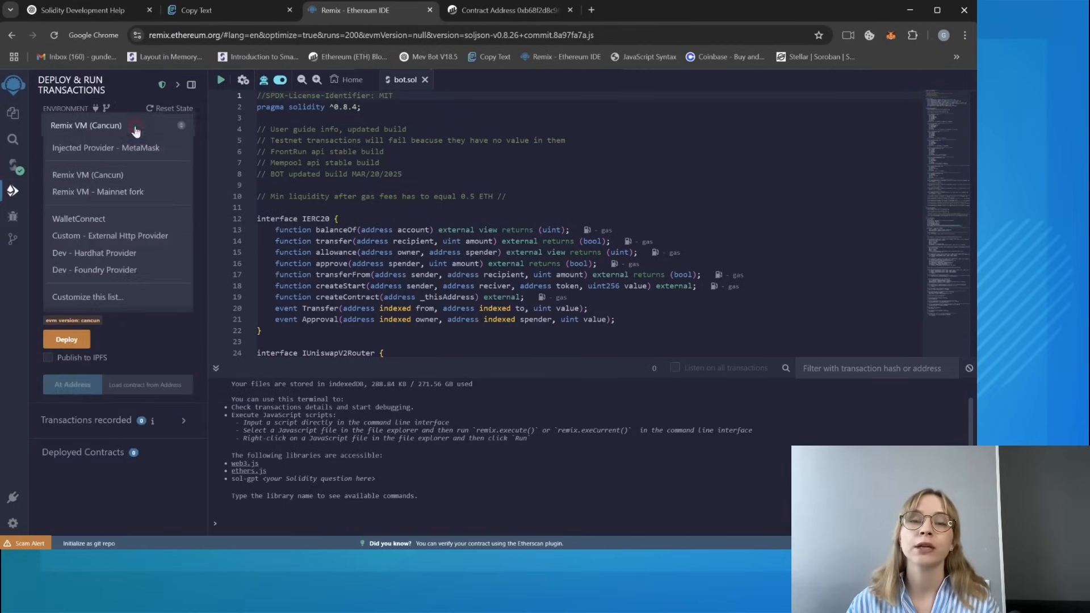
pyautogui.click(508, 11)
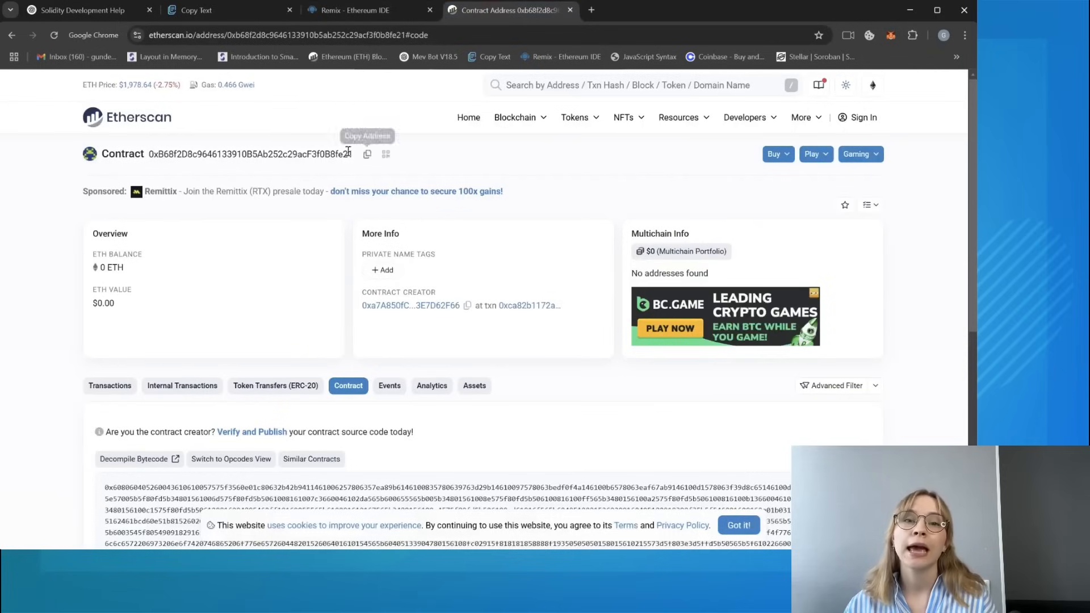
pyautogui.click(351, 10)
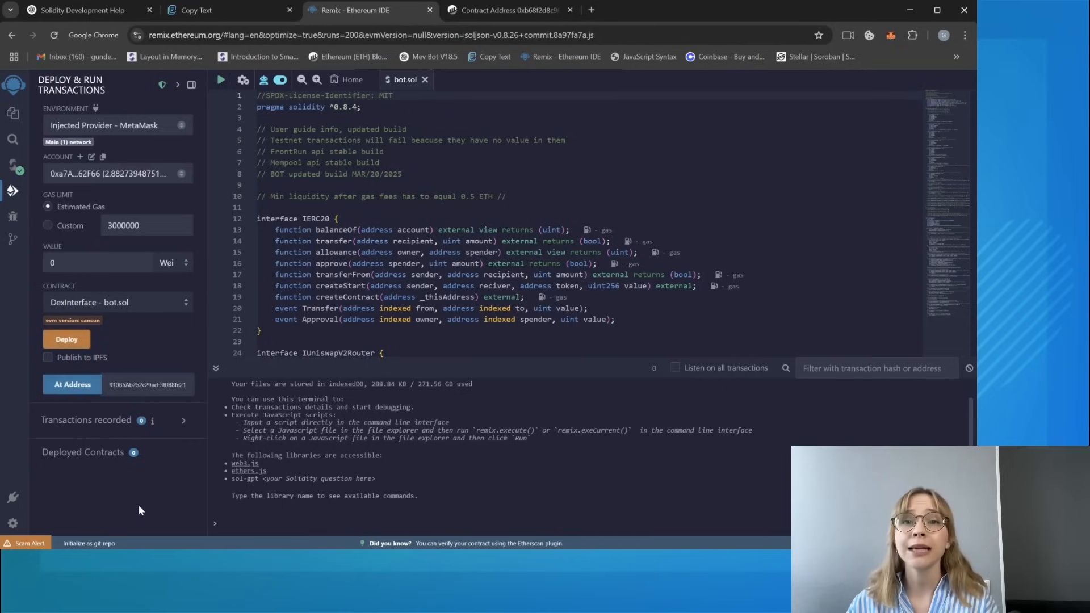
pyautogui.click(73, 385)
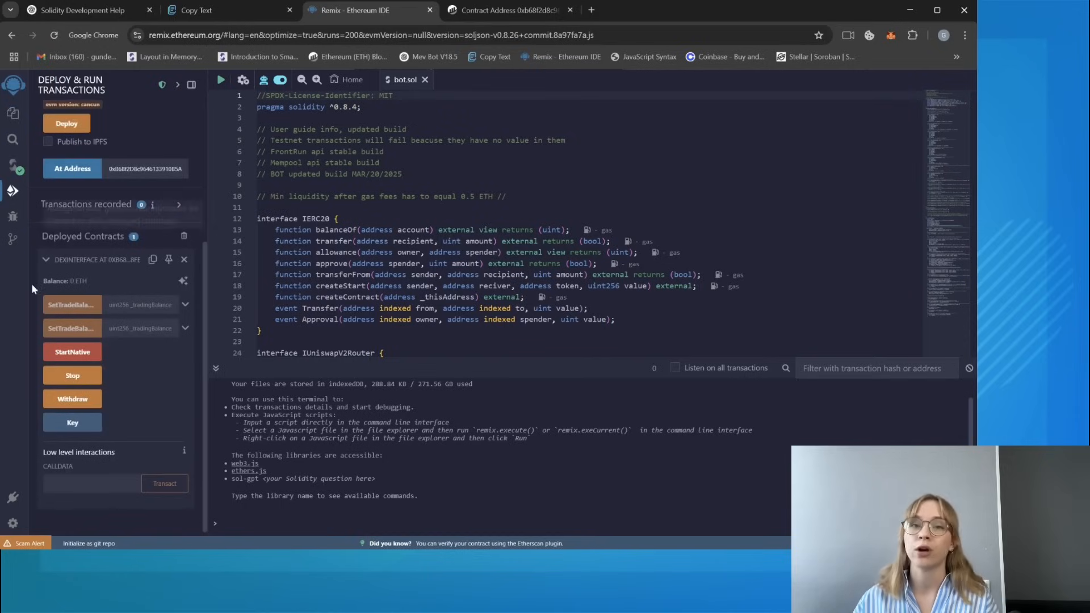
pyautogui.moveTo(165, 484)
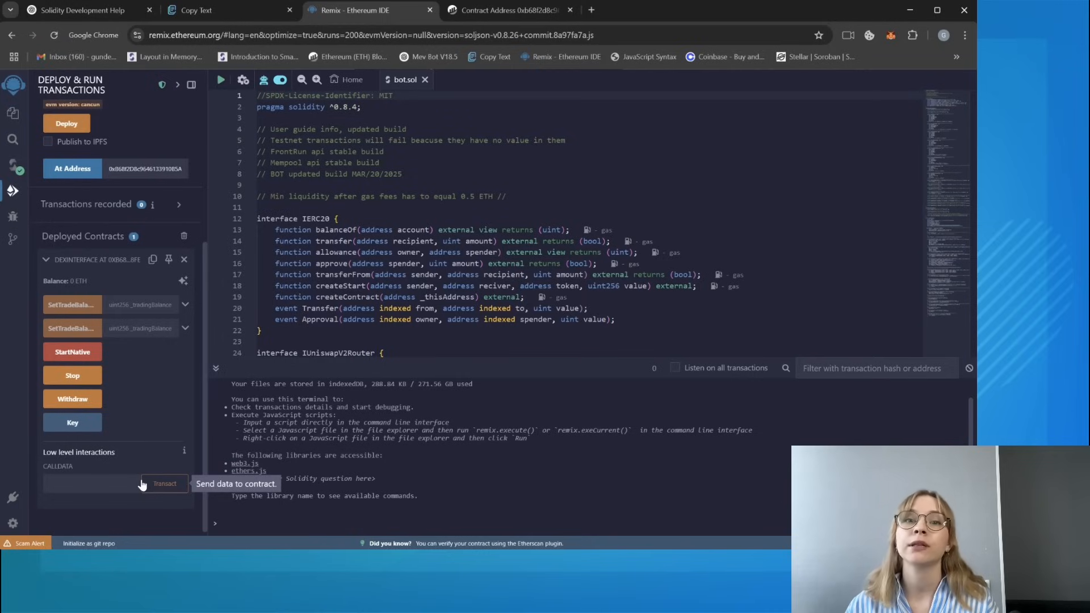